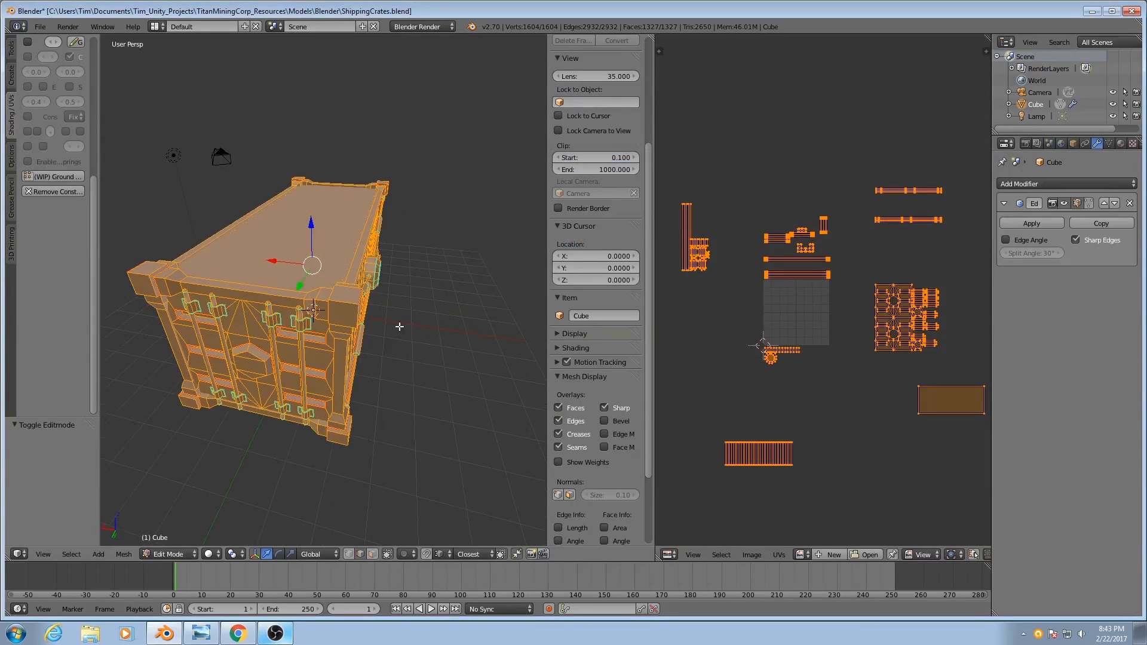
Move the corrugated side-panel UV shell to sit directly beneath the large grid shell
left_click_drag(399, 326, 349, 350)
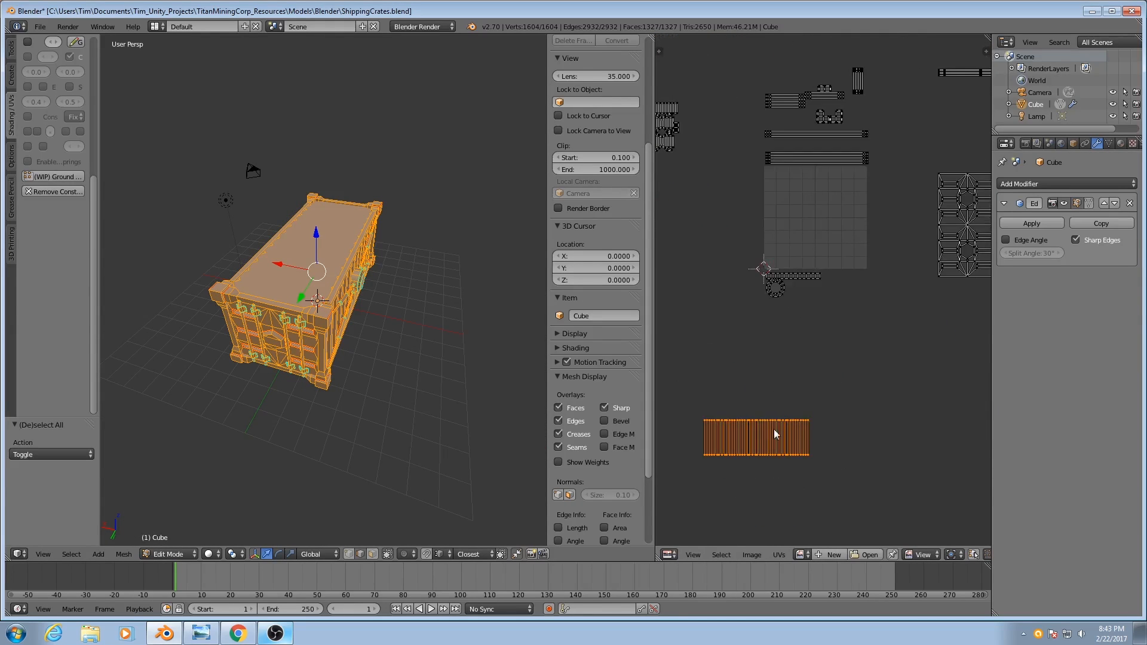
left_click_drag(758, 435, 816, 246)
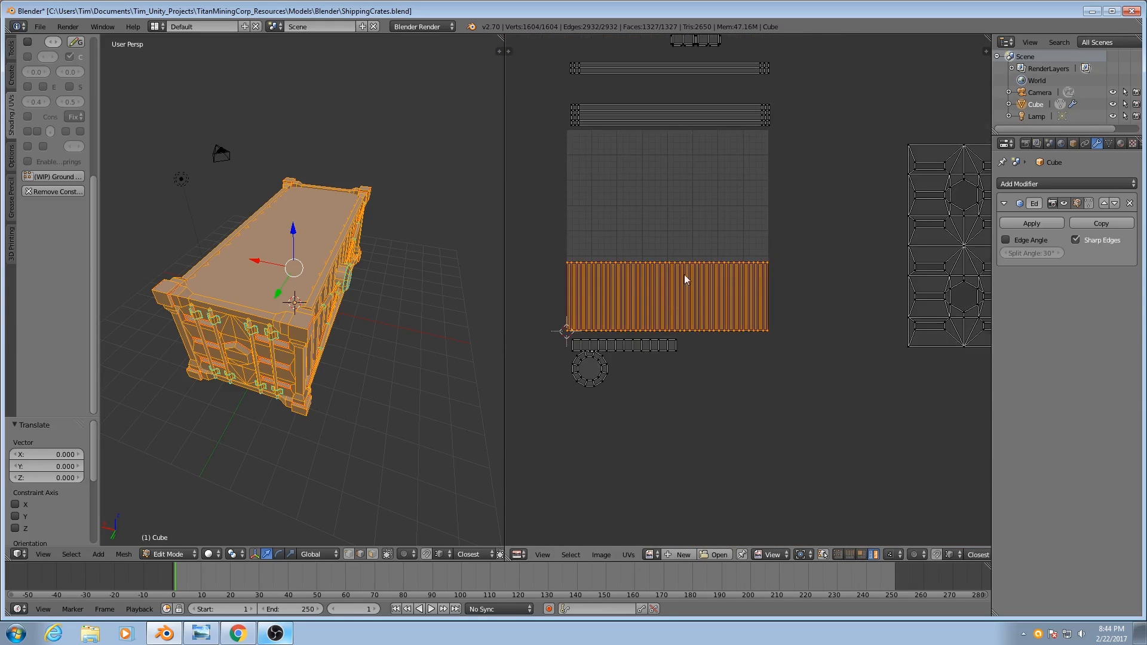
mouse_move(846, 352)
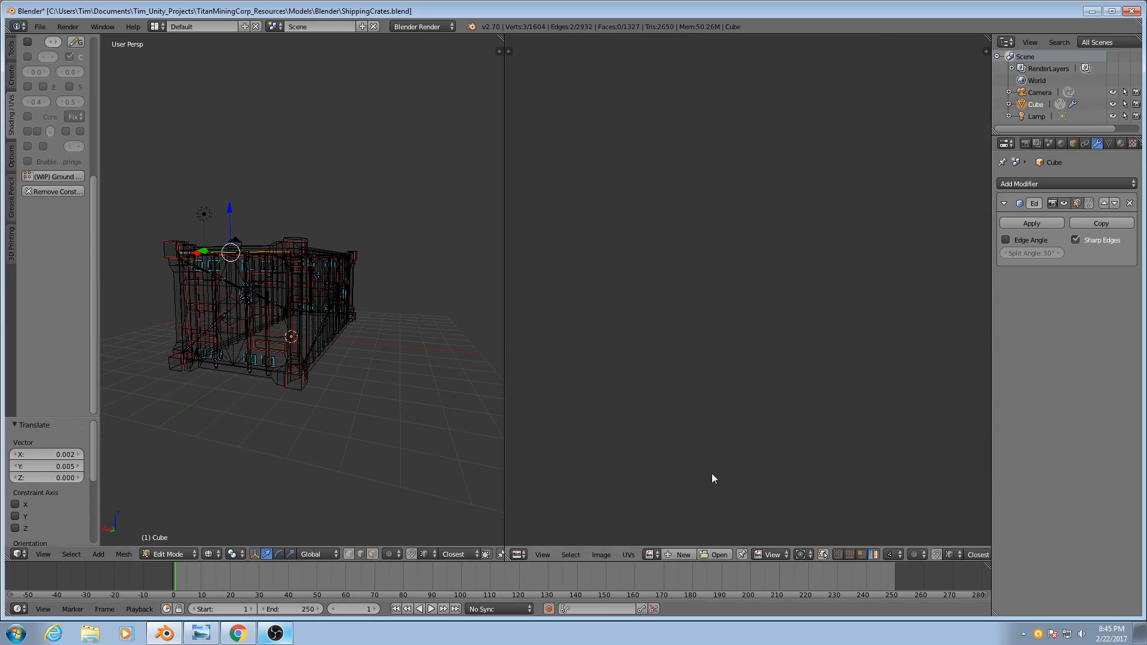
Select all of the container's faces before rotating the end-panel shell 180 degrees
key("A")
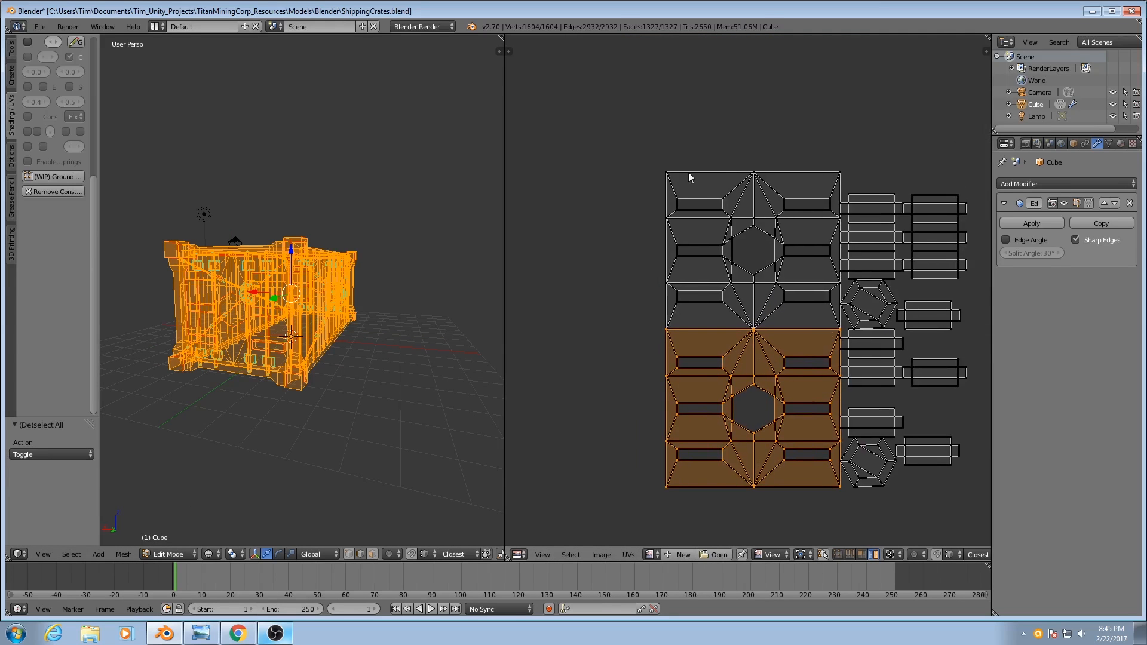
mouse_move(686, 493)
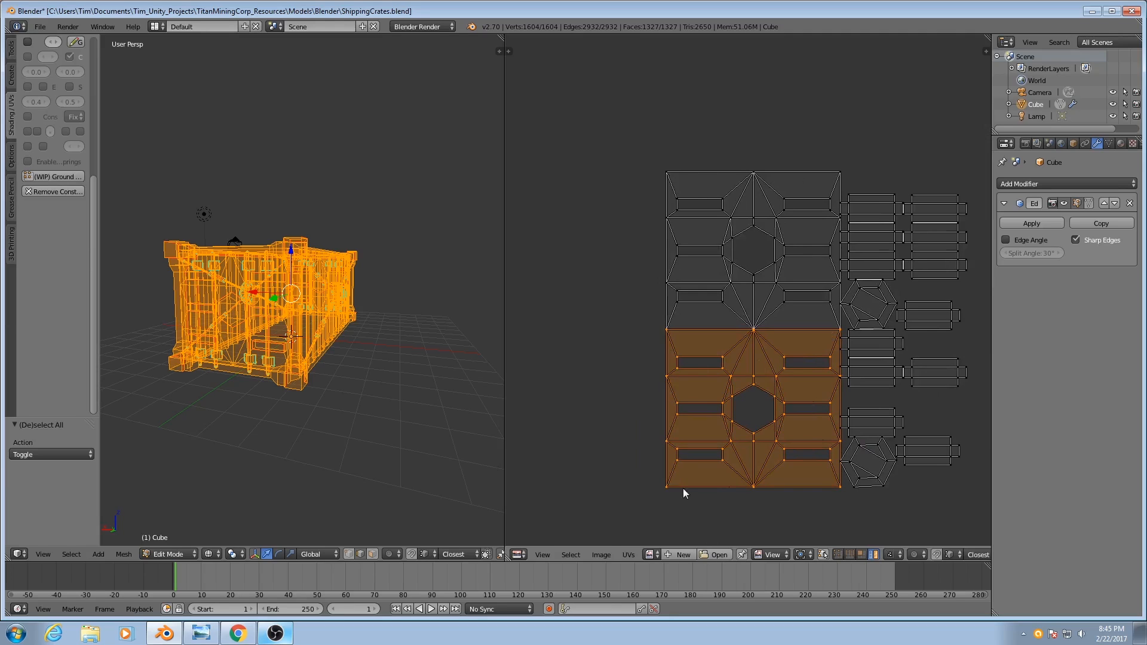
mouse_move(809, 395)
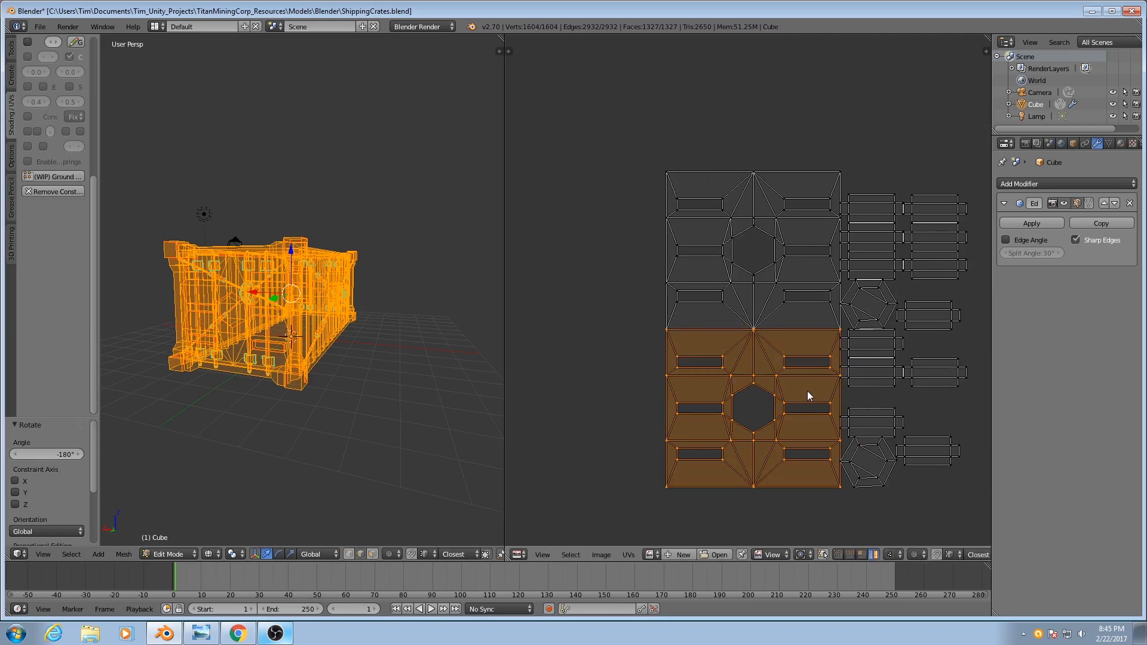
mouse_move(790, 370)
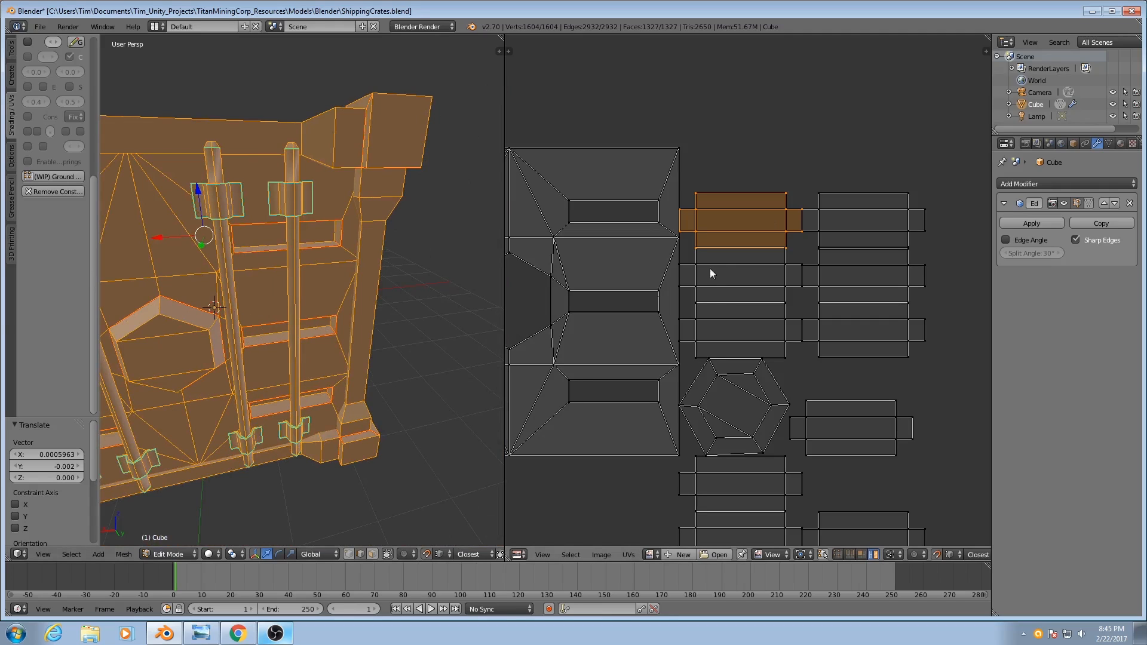
mouse_move(736, 256)
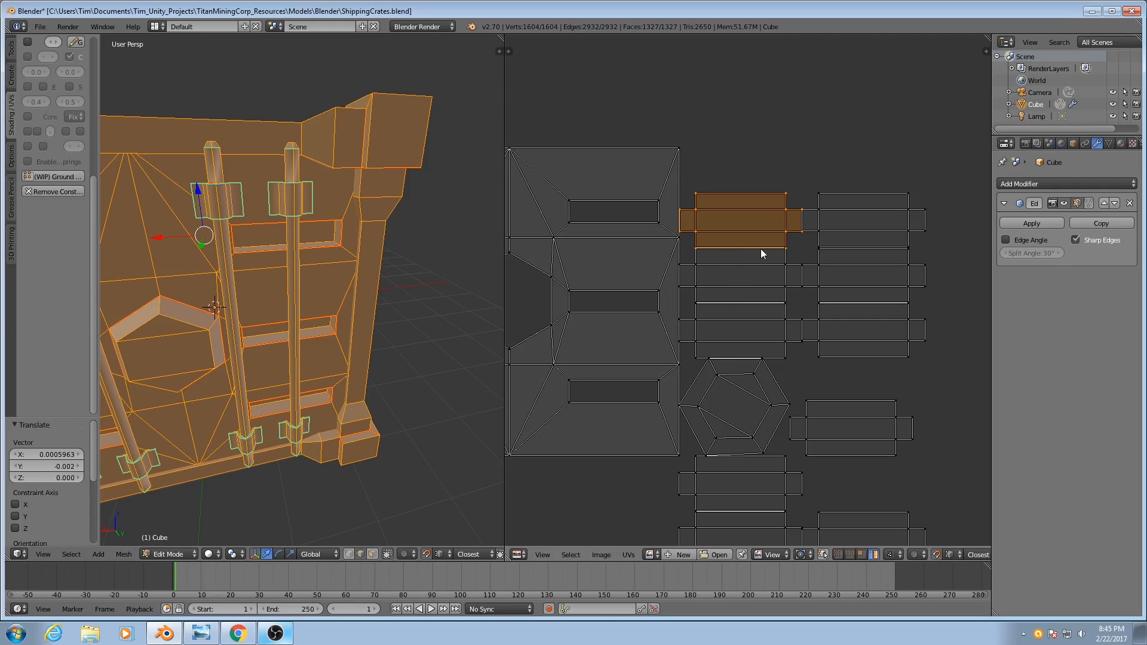
mouse_move(755, 218)
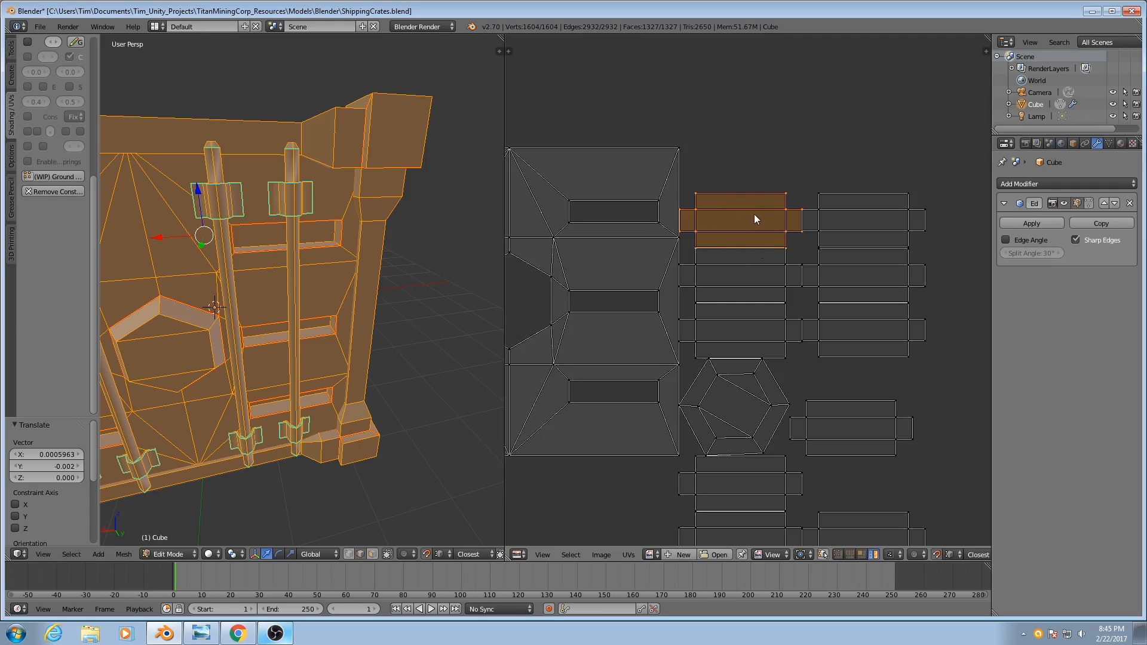
Drag one small bar UV shell rightward, away from the stack of similar bar shells
left_click_drag(739, 219, 852, 216)
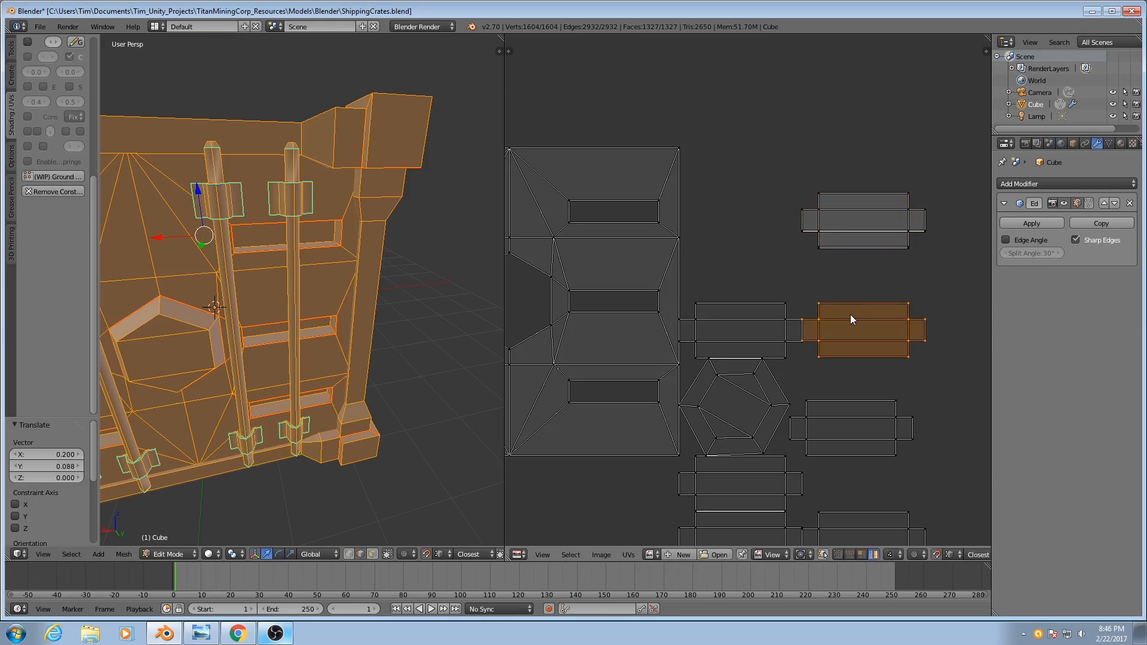
left_click_drag(866, 327, 848, 234)
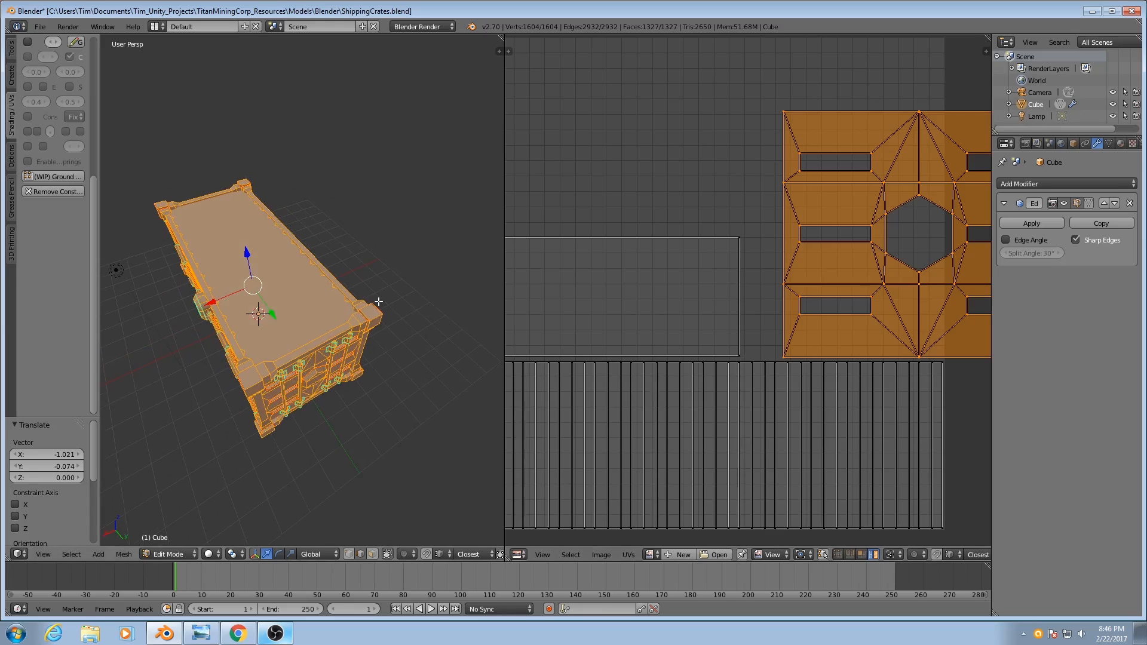
mouse_move(797, 216)
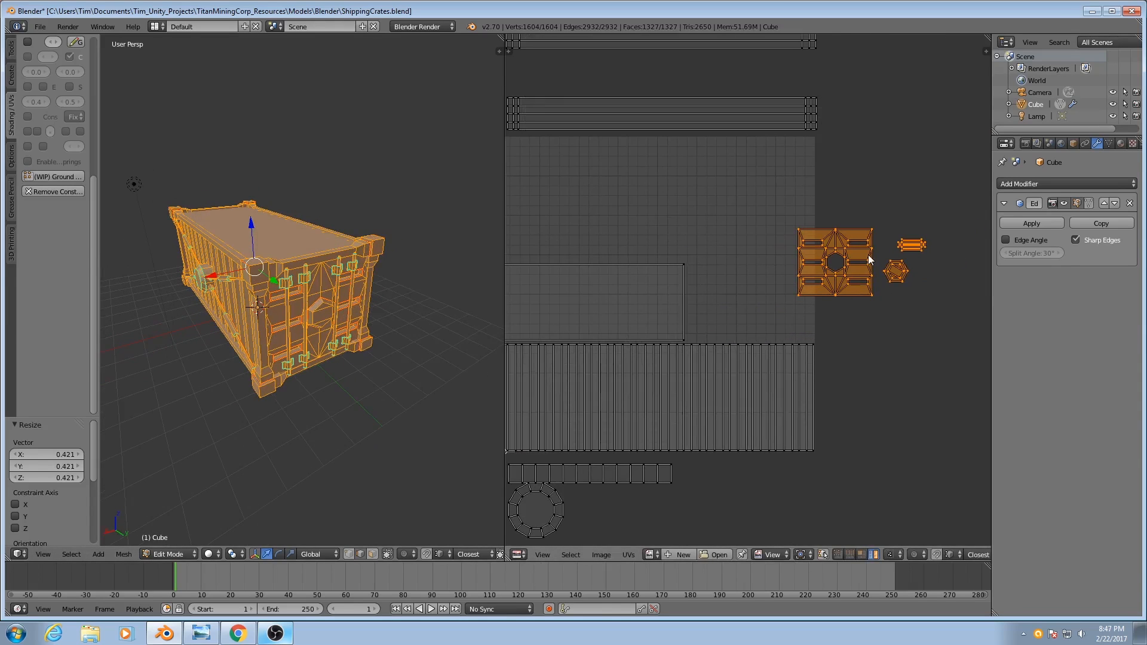
Place the 0.421-scaled end-panel shell on the layout with the bar and hexagon shells above it
left_click_drag(834, 262, 734, 313)
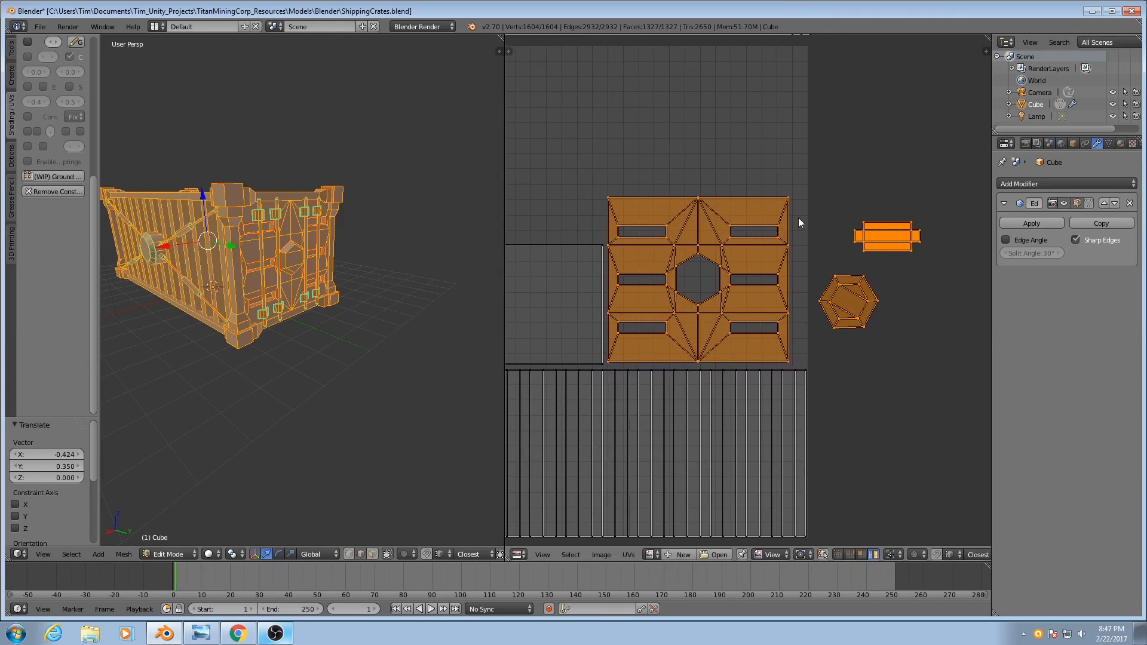
mouse_move(799, 262)
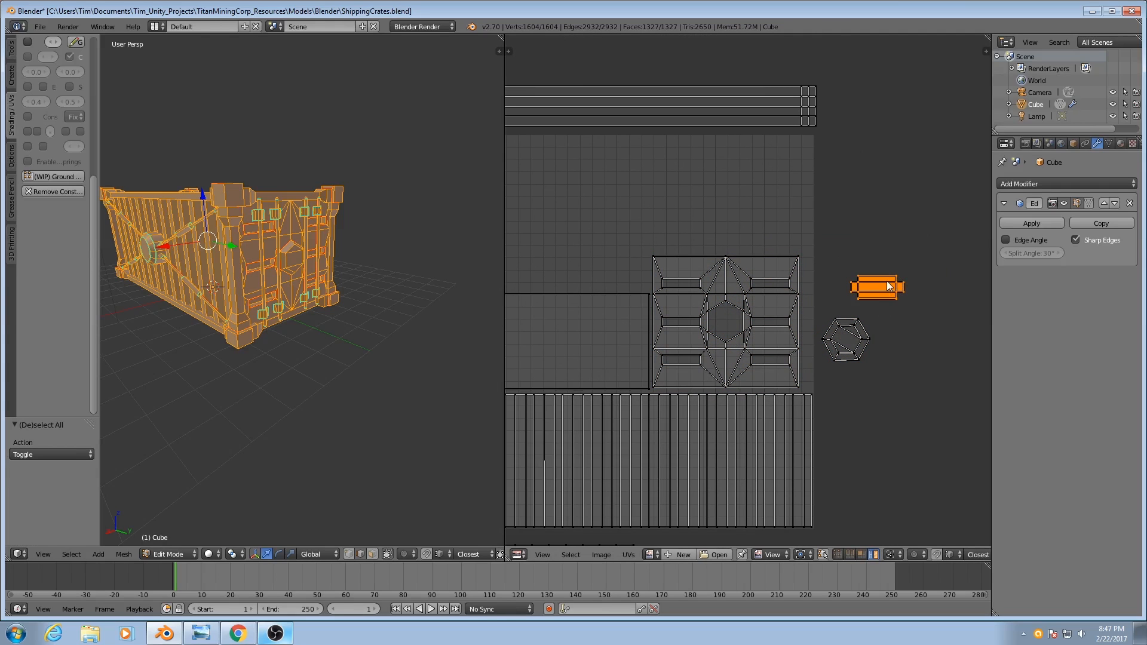
left_click_drag(879, 285, 786, 241)
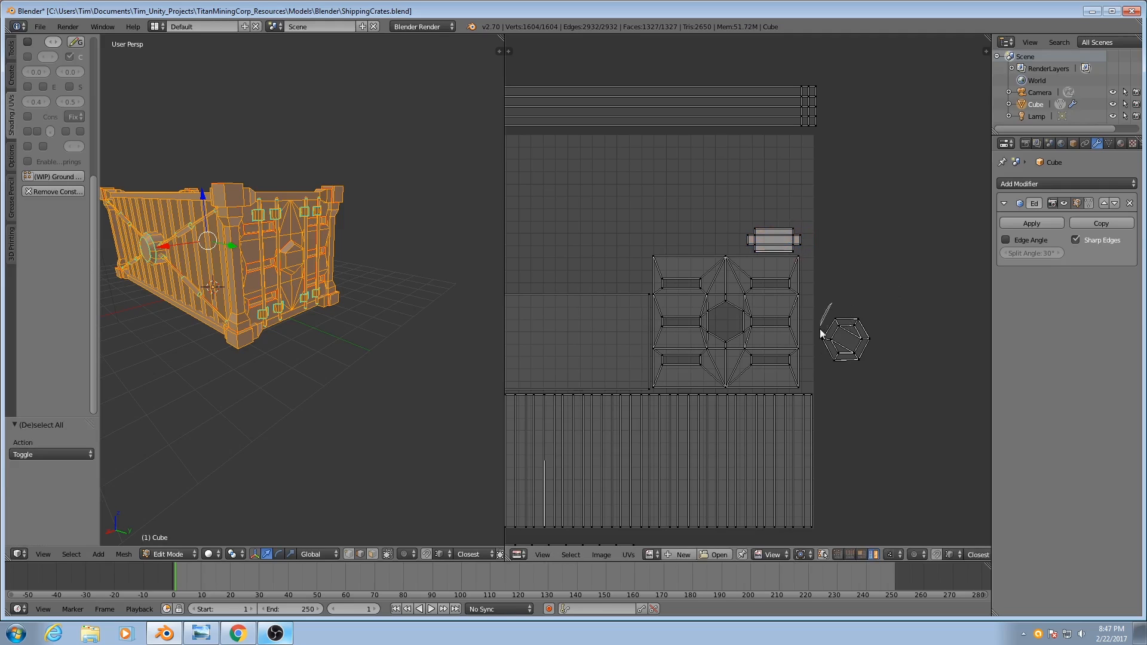
left_click_drag(845, 334, 724, 230)
type("90")
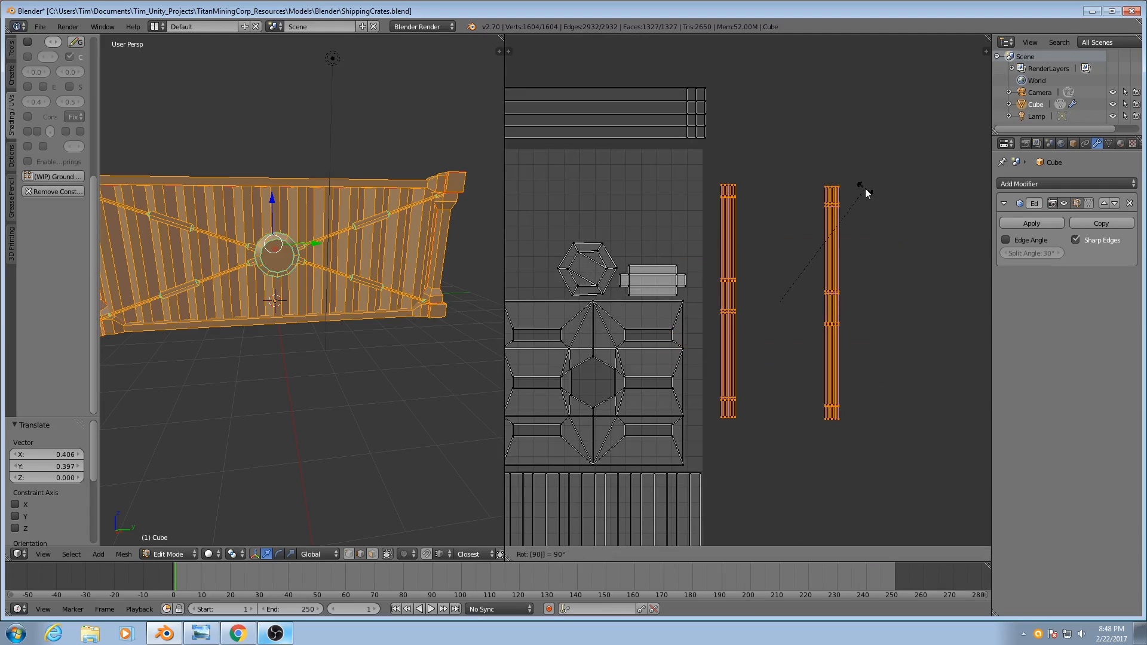
Confirm the 90-degree rotation of the long strip shells so they stand upright
left_click(831, 215)
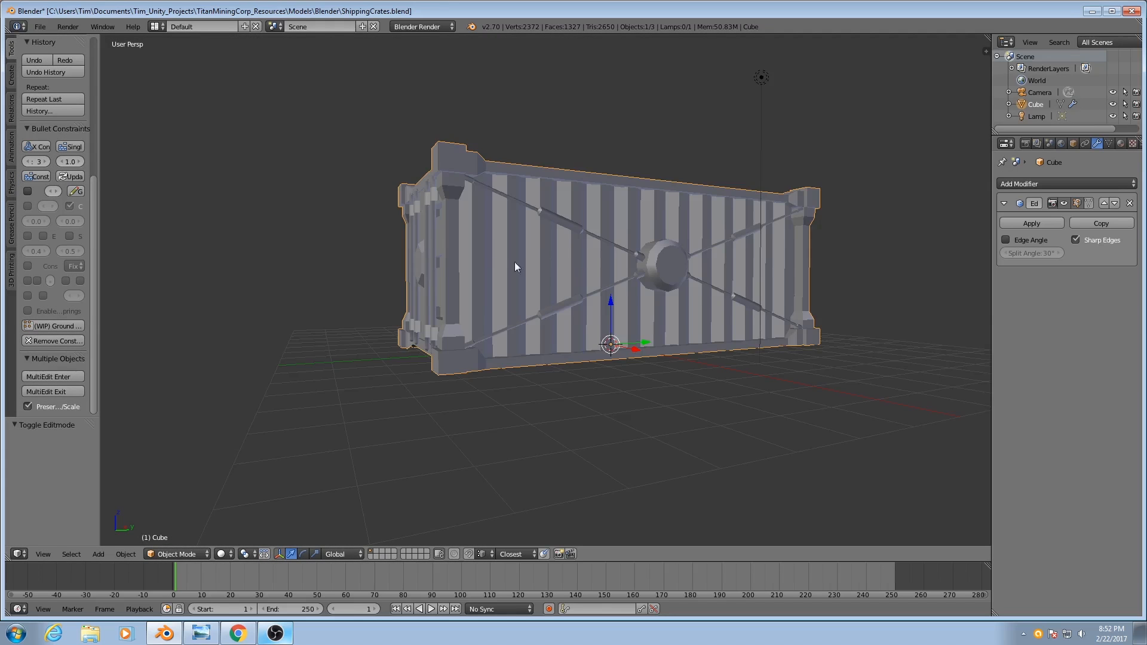
left_click_drag(516, 267, 575, 263)
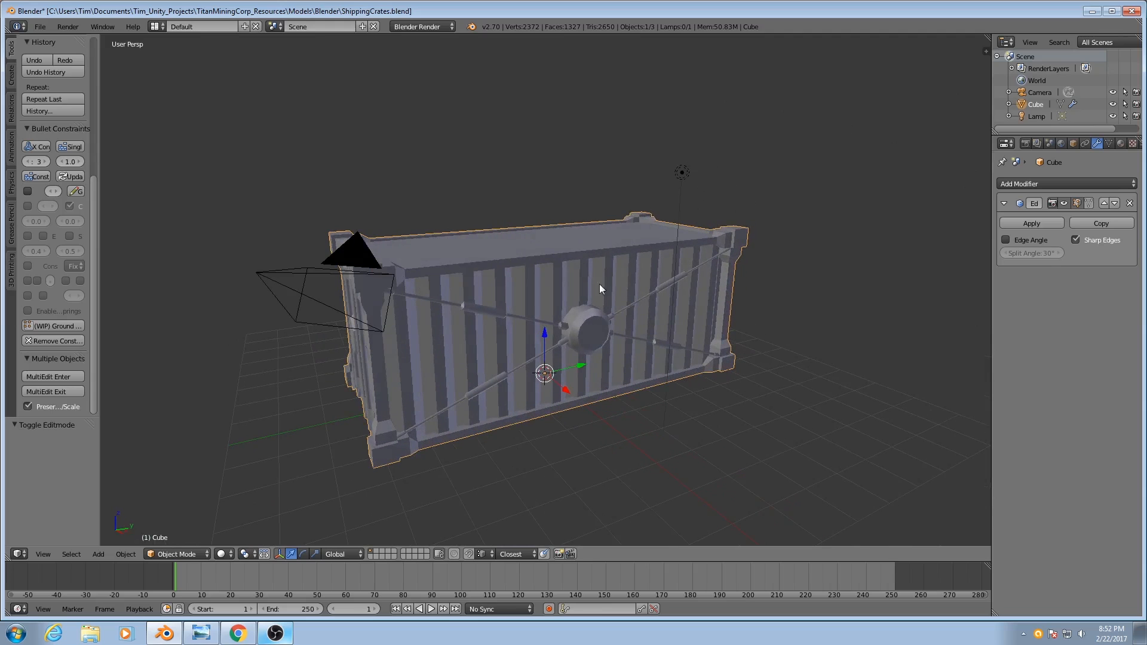
mouse_move(604, 255)
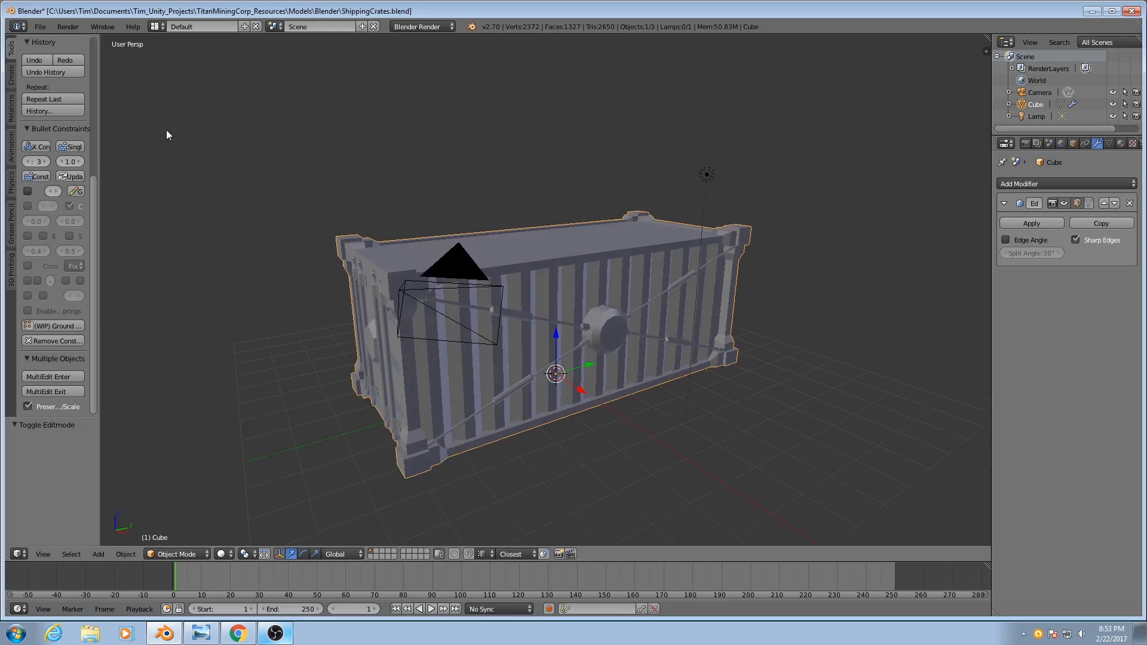
Start an OBJ export limited to Selection Only, then cancel it without writing a file
left_click(40, 27)
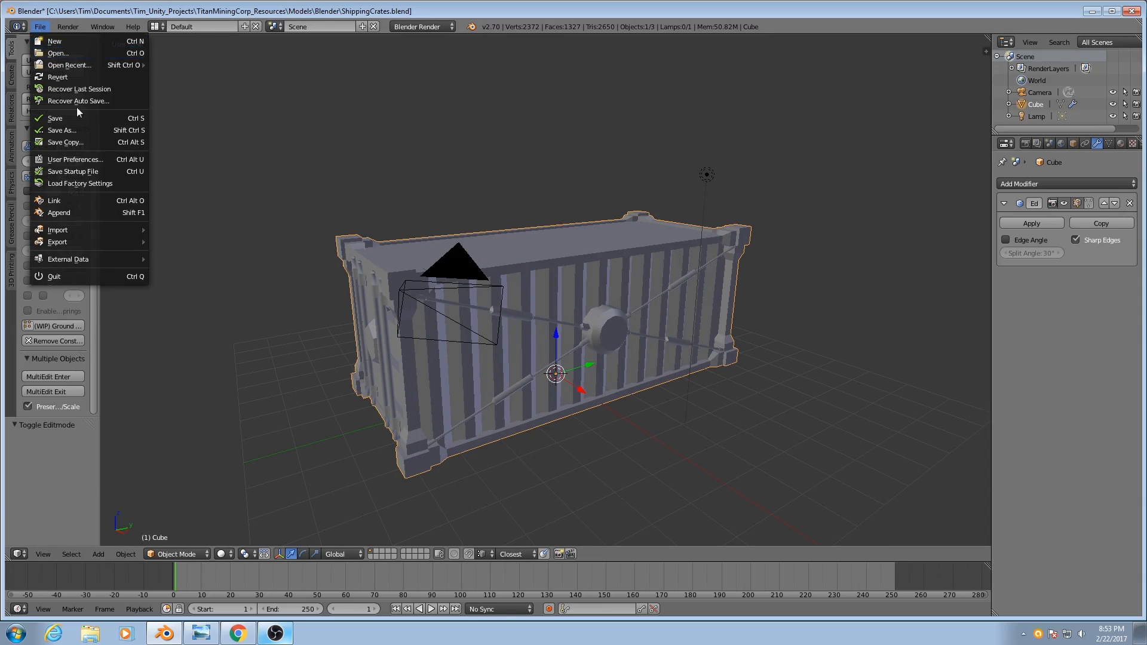
left_click(57, 230)
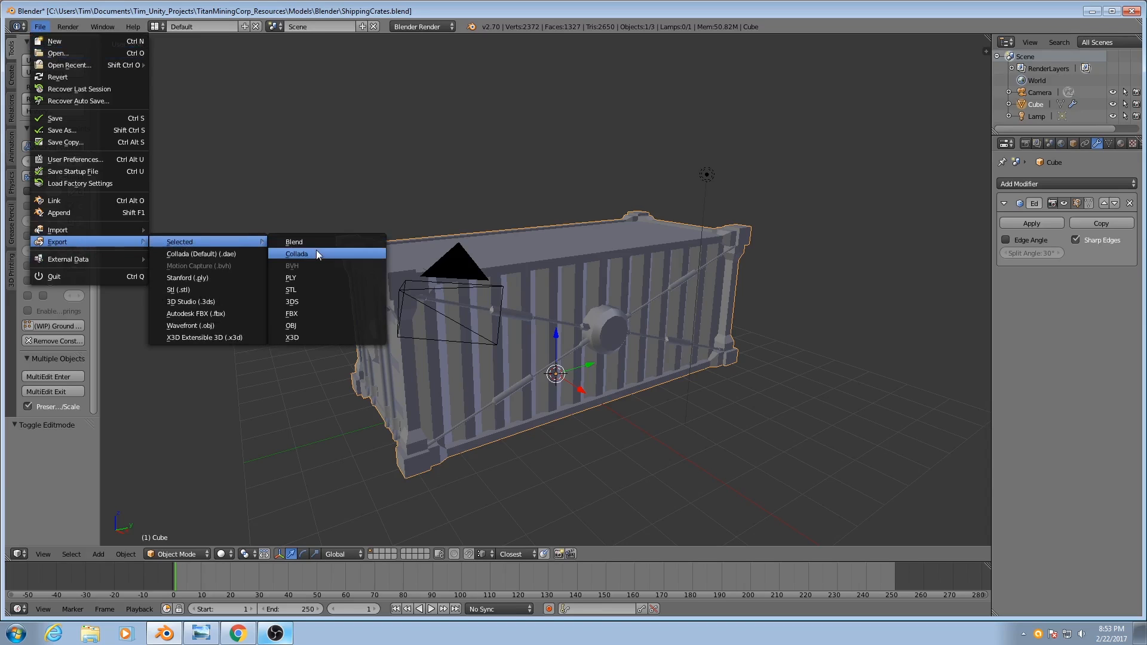
mouse_move(170, 241)
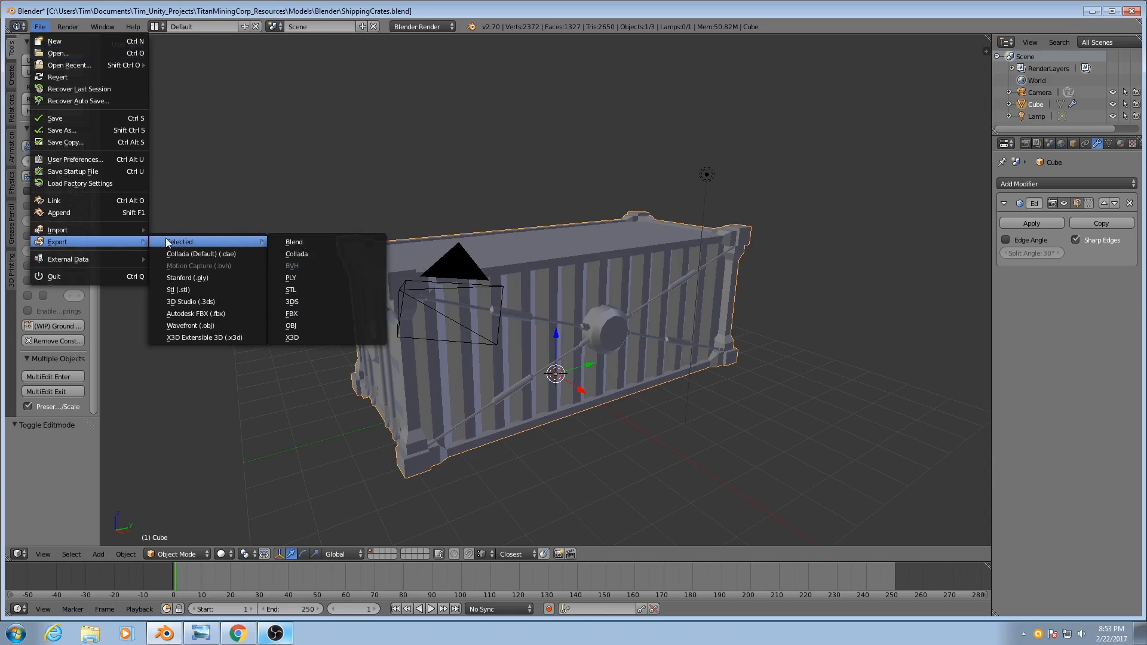
mouse_move(184, 245)
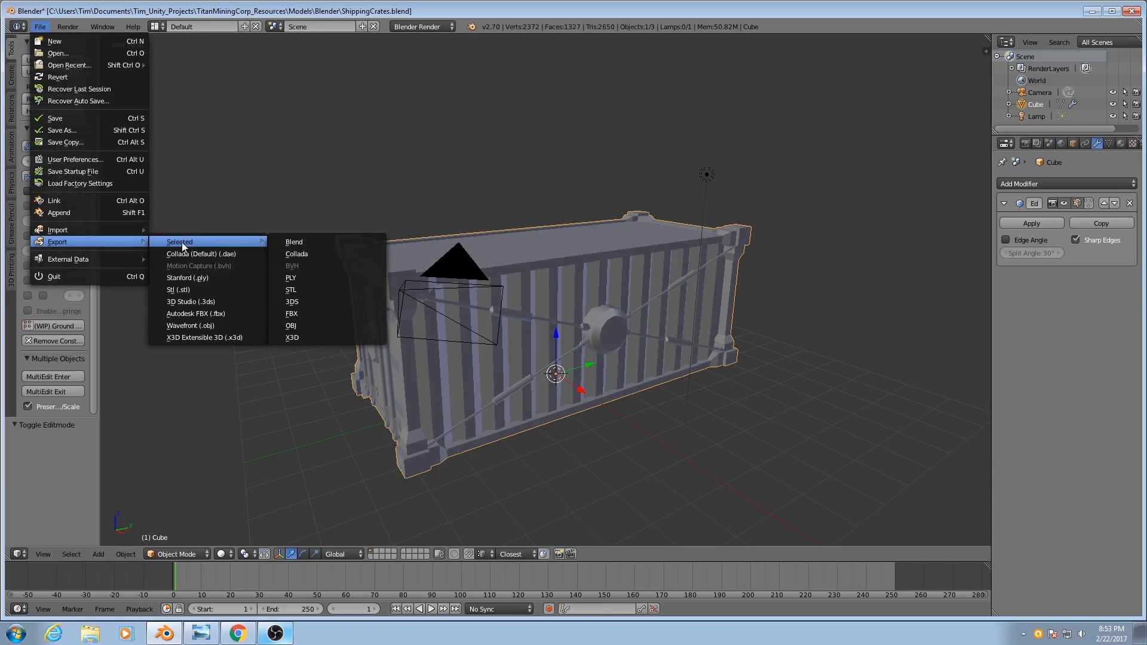
mouse_move(230, 246)
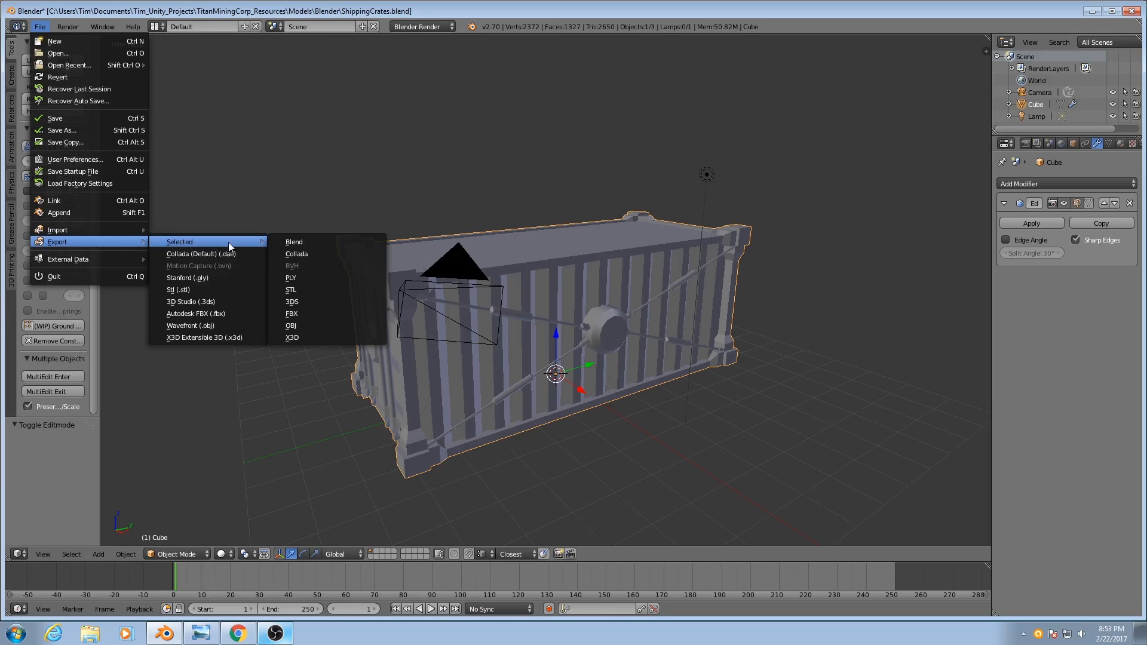
mouse_move(277, 241)
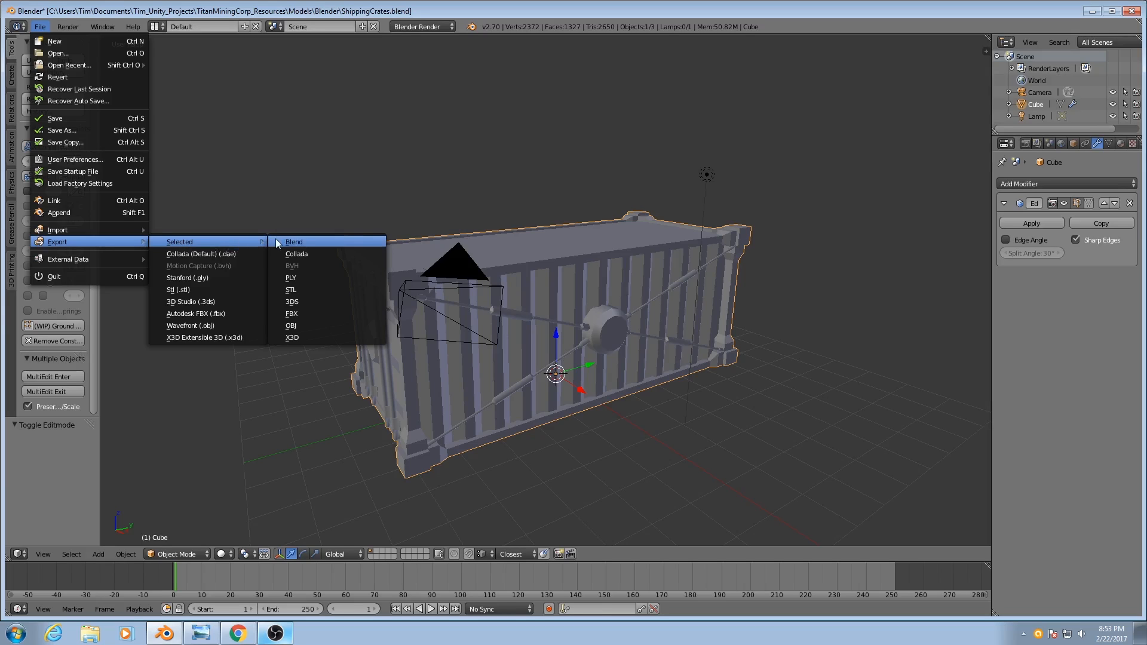
mouse_move(236, 252)
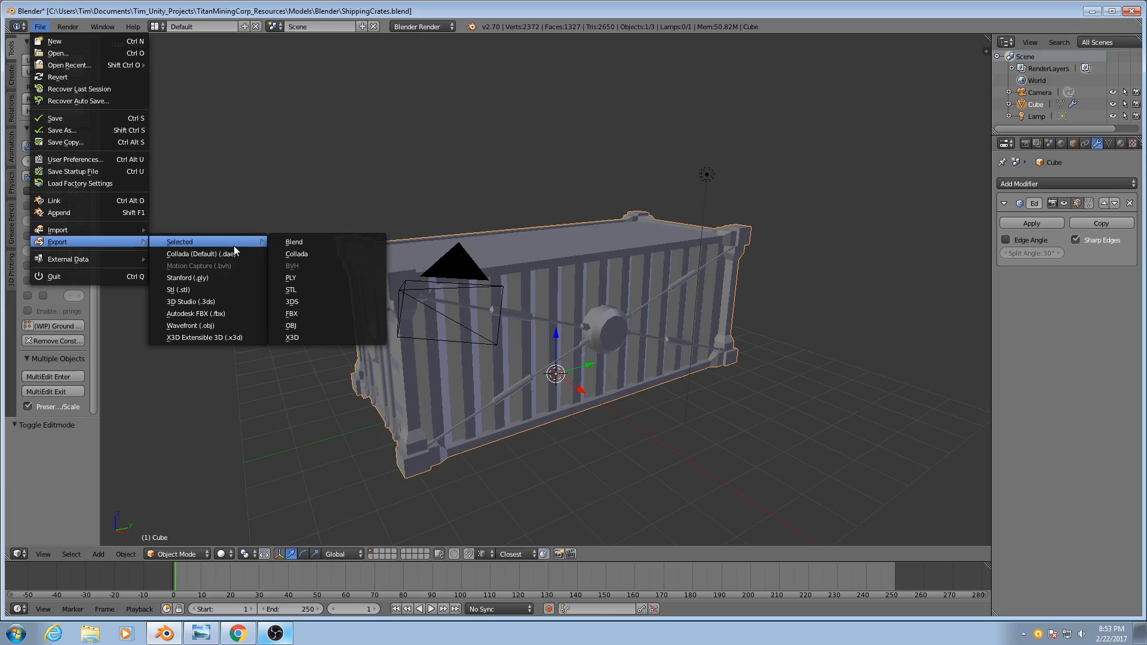
mouse_move(173, 243)
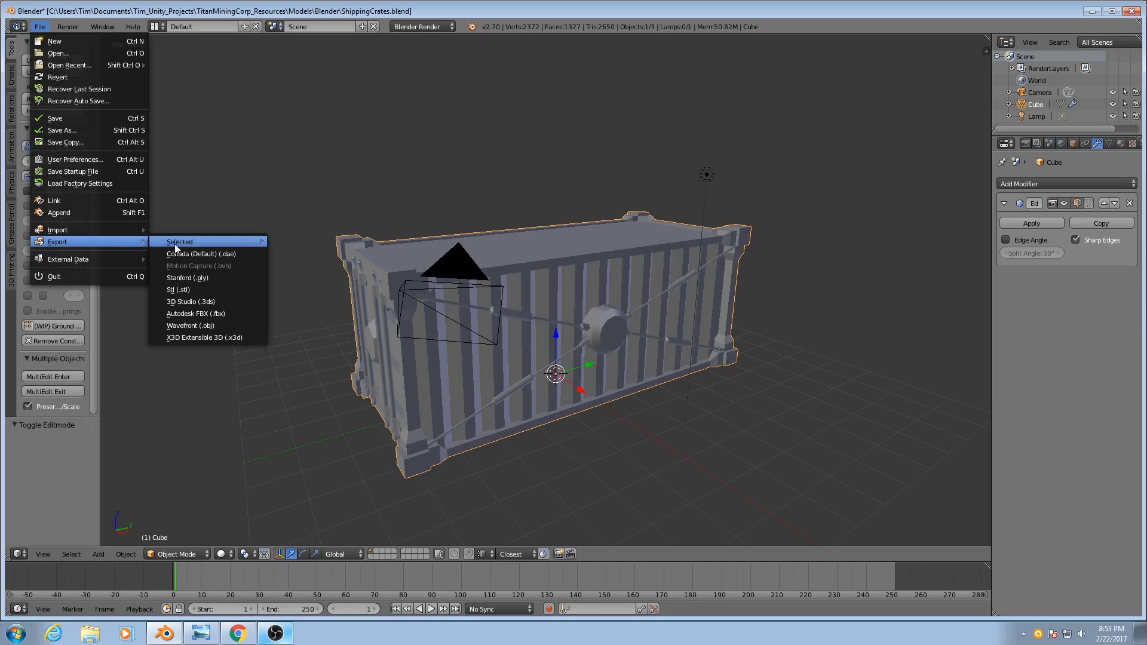
left_click(190, 325)
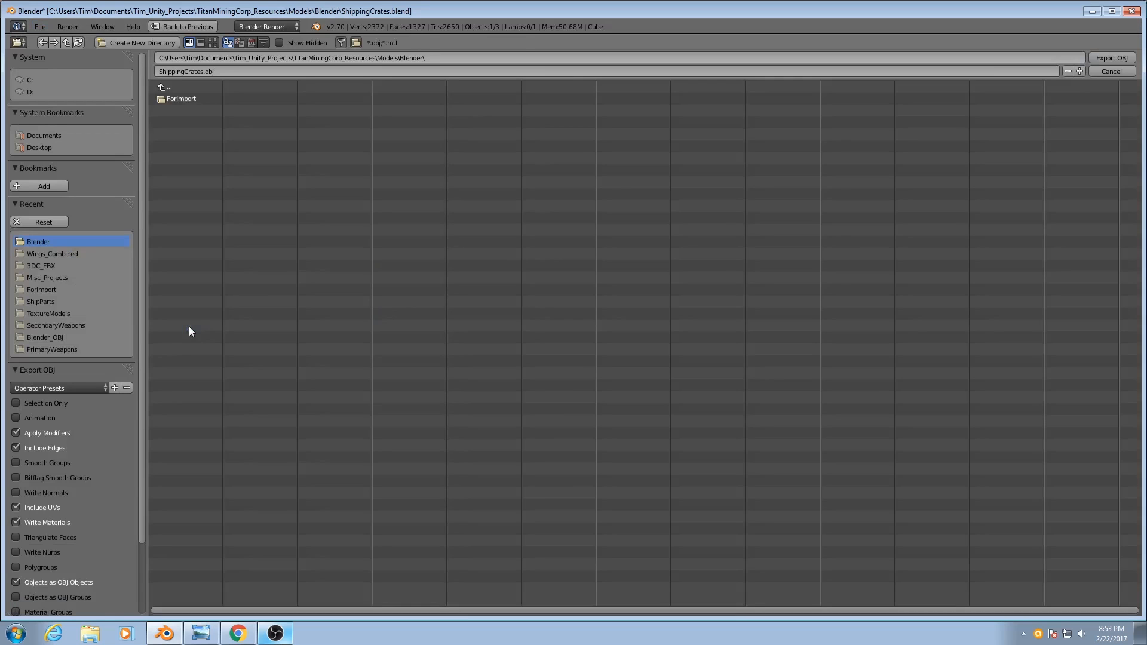
left_click(15, 404)
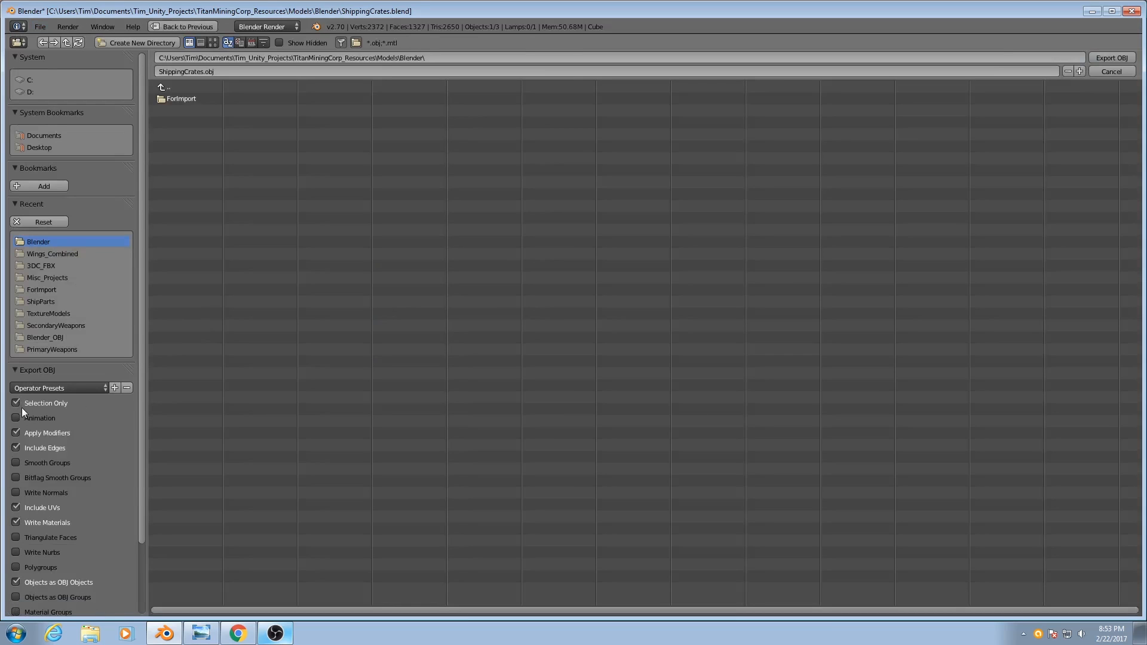
left_click(1116, 72)
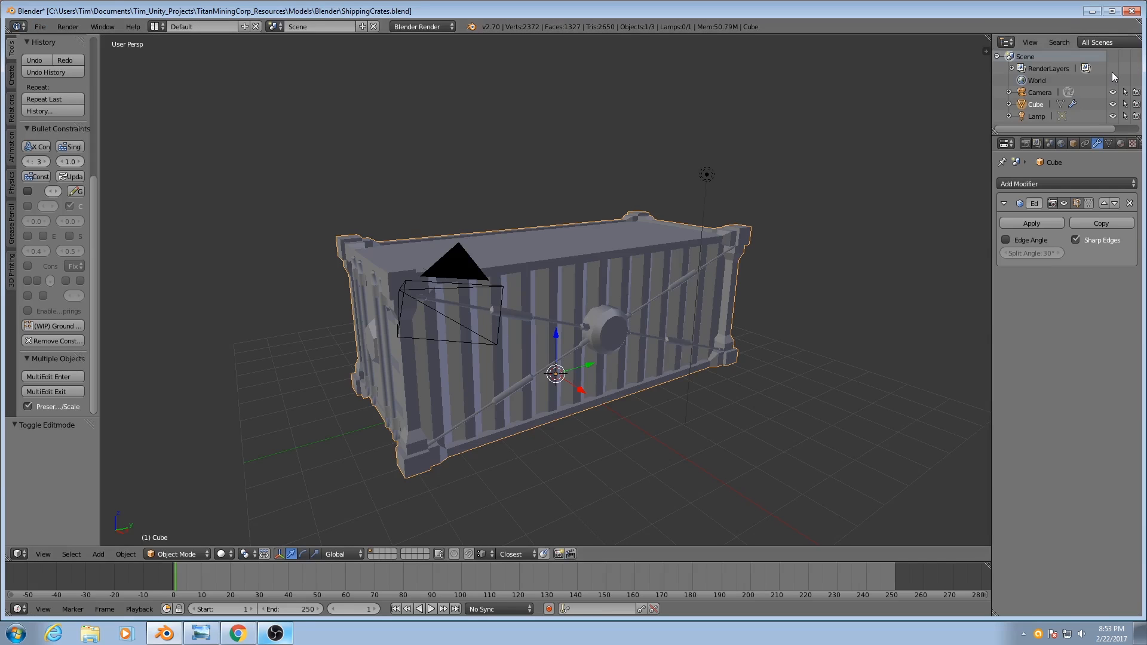
left_click(41, 28)
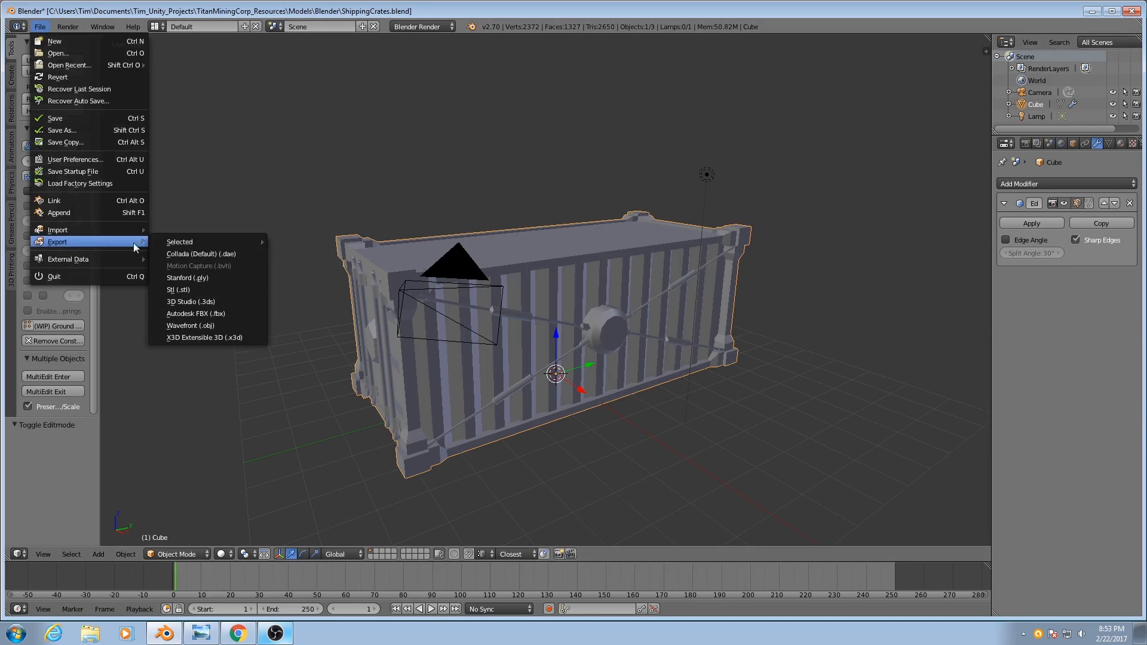
mouse_move(179, 242)
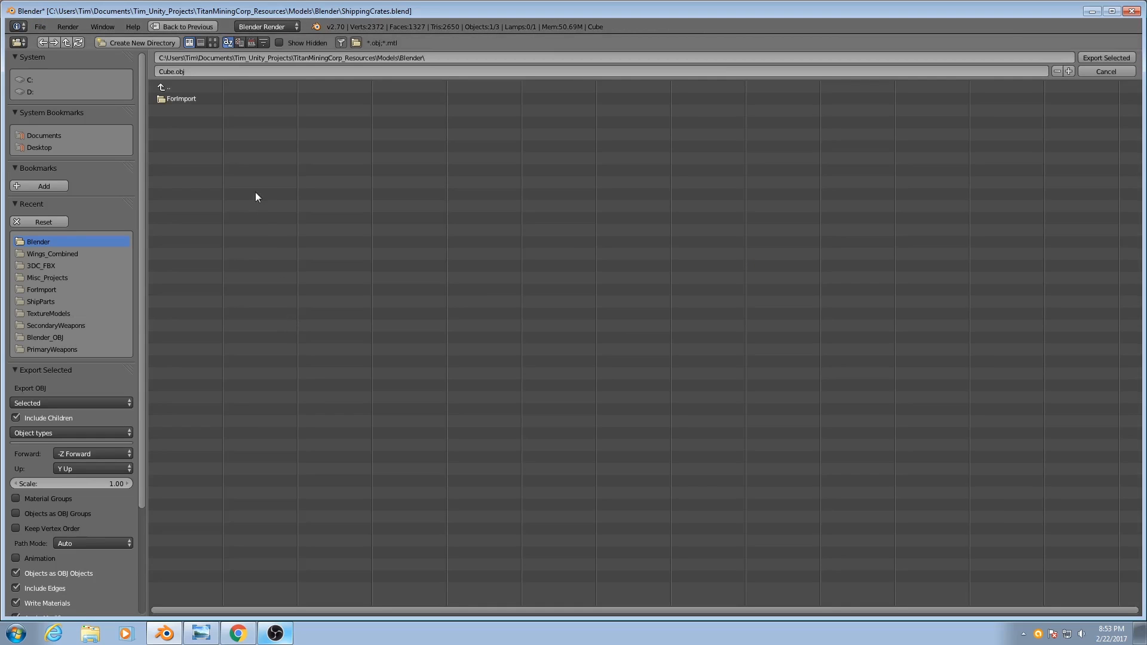
mouse_move(174, 223)
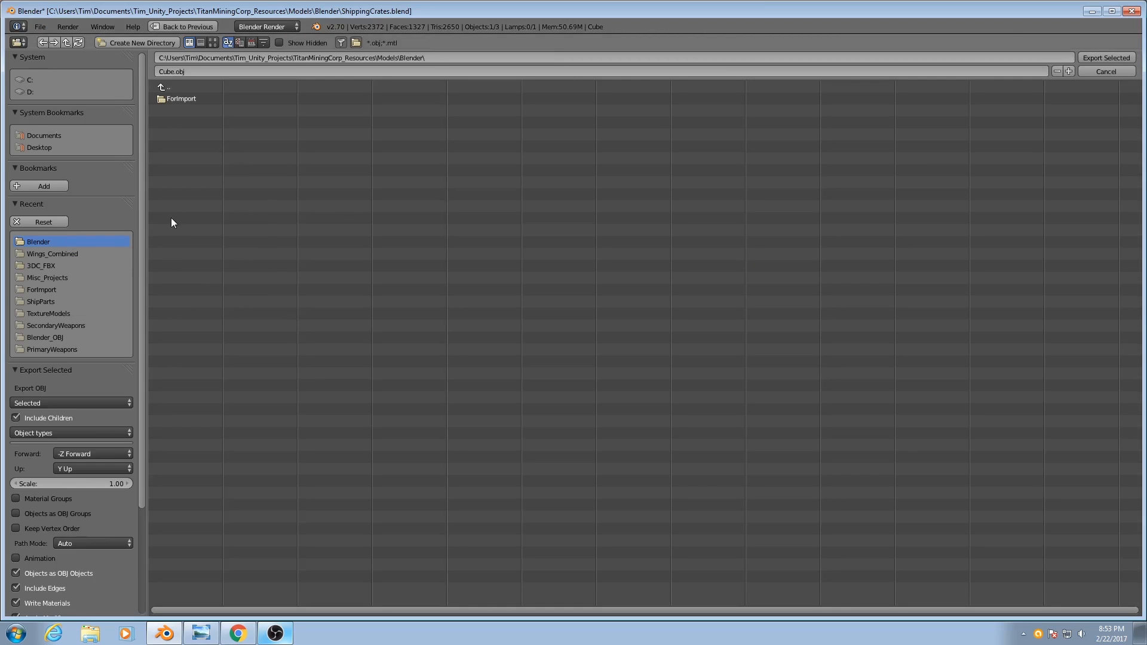
left_click(1108, 57)
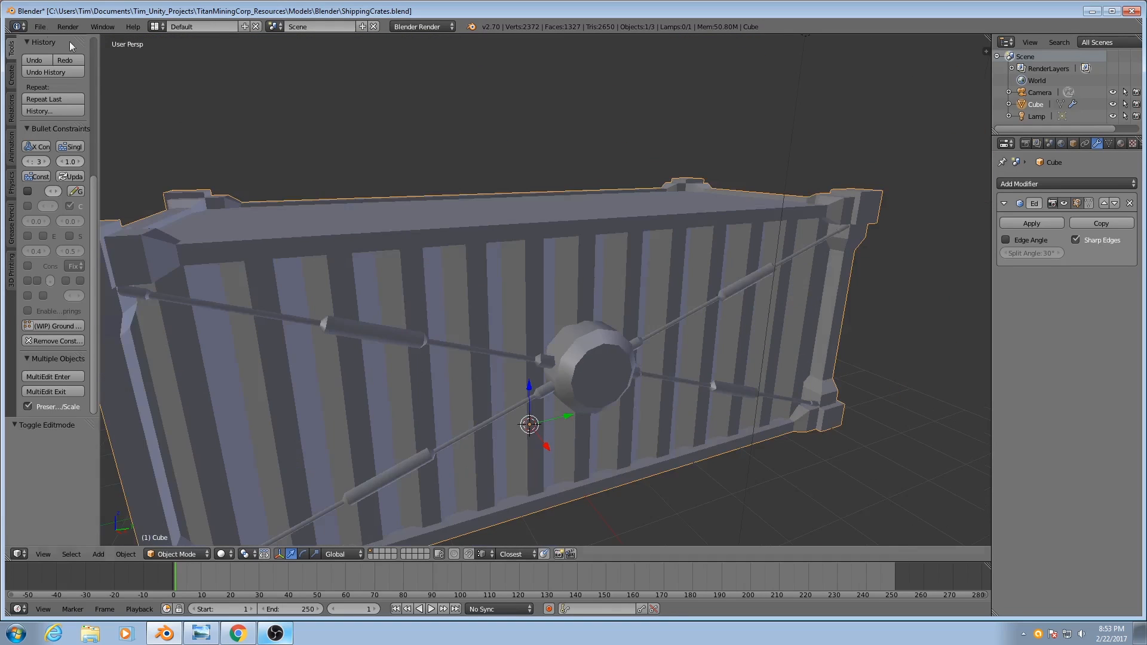
Export Selected as OBJ with Apply Modifiers and Write Materials off, Smooth Groups and Write Normals on
left_click(40, 28)
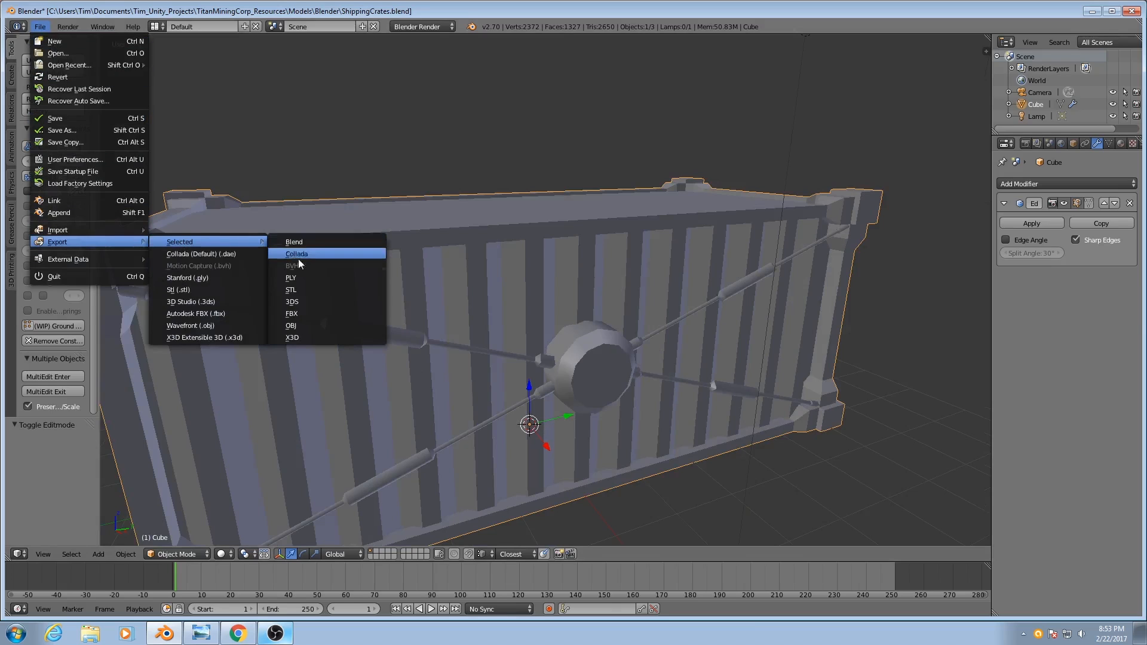
left_click(290, 325)
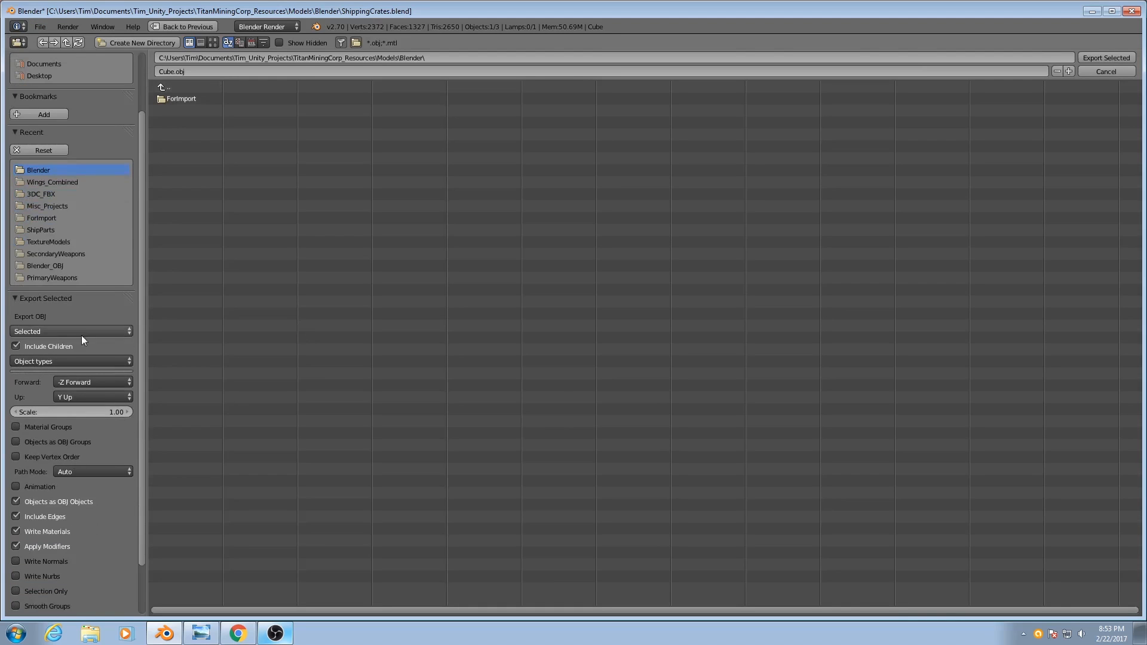
scroll("down", 3)
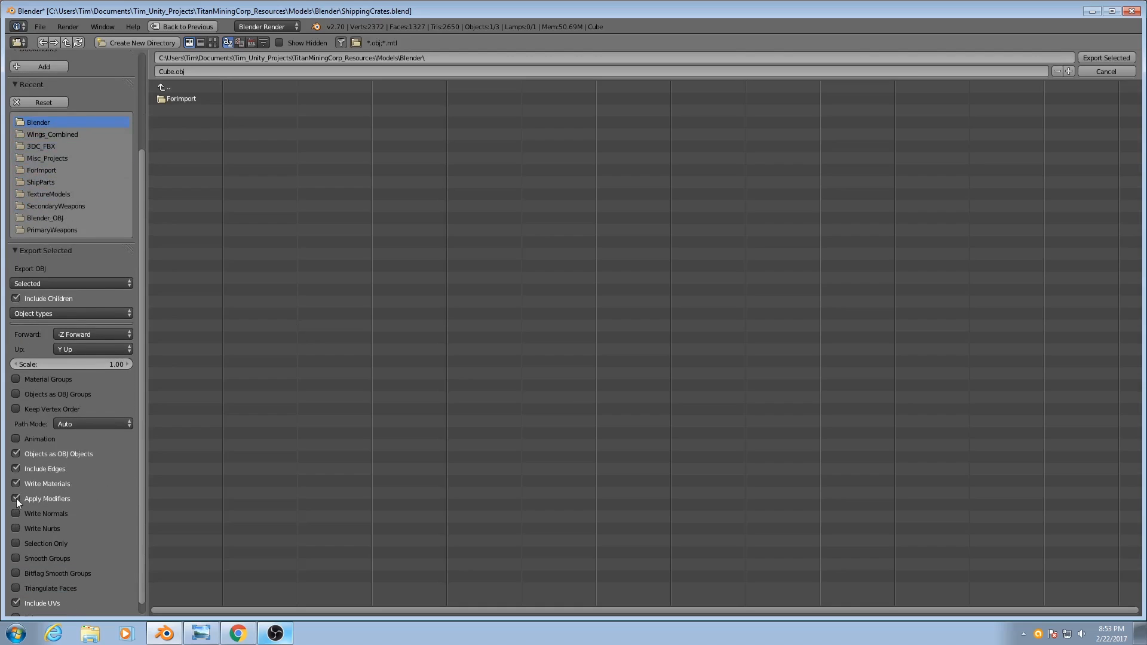
left_click(14, 499)
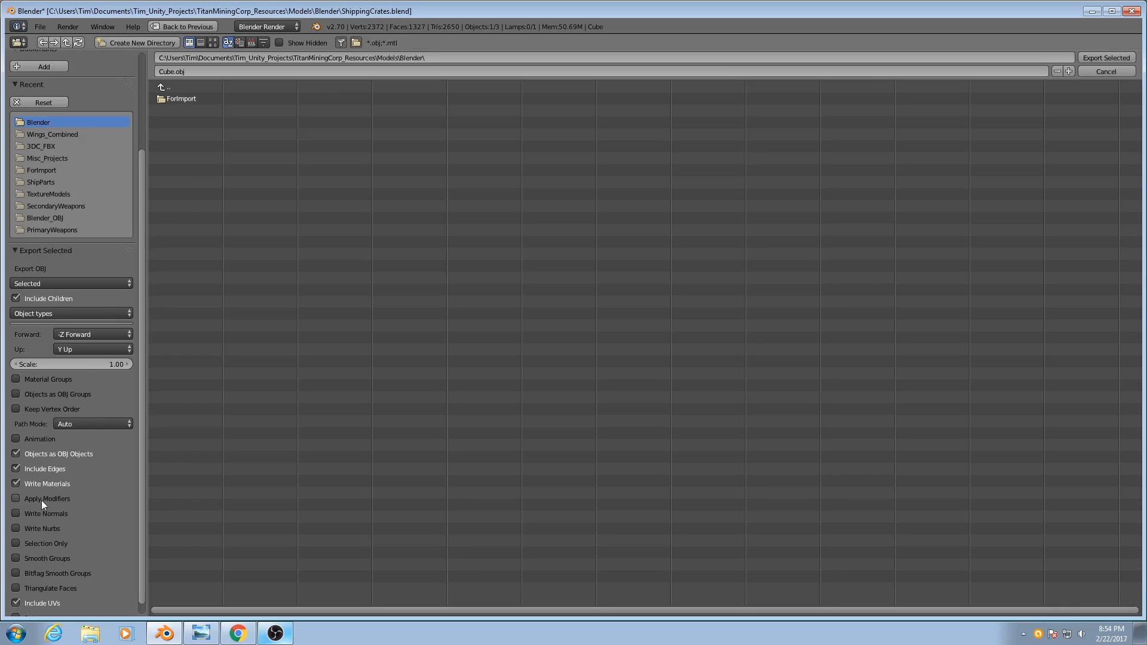
left_click(14, 483)
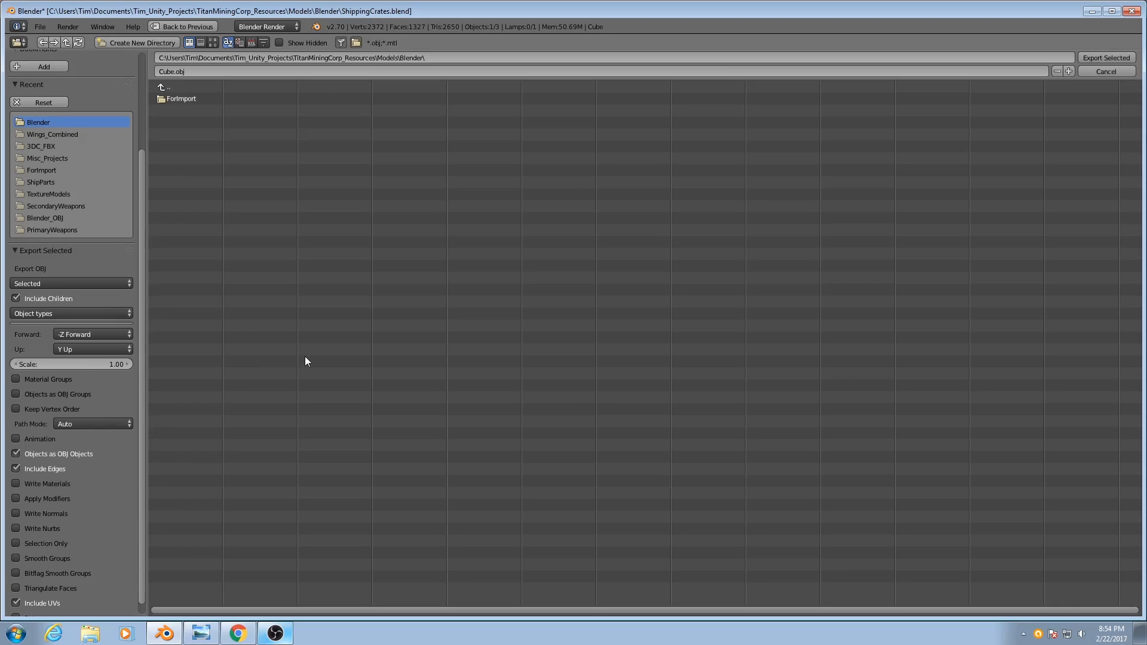
mouse_move(98, 492)
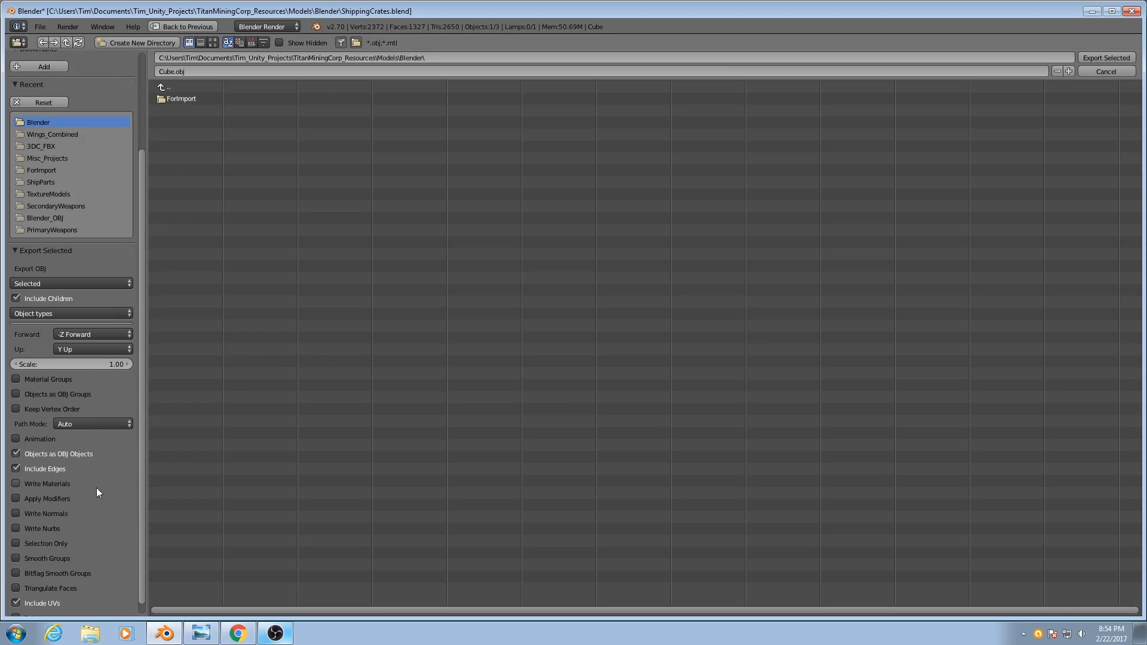
mouse_move(107, 536)
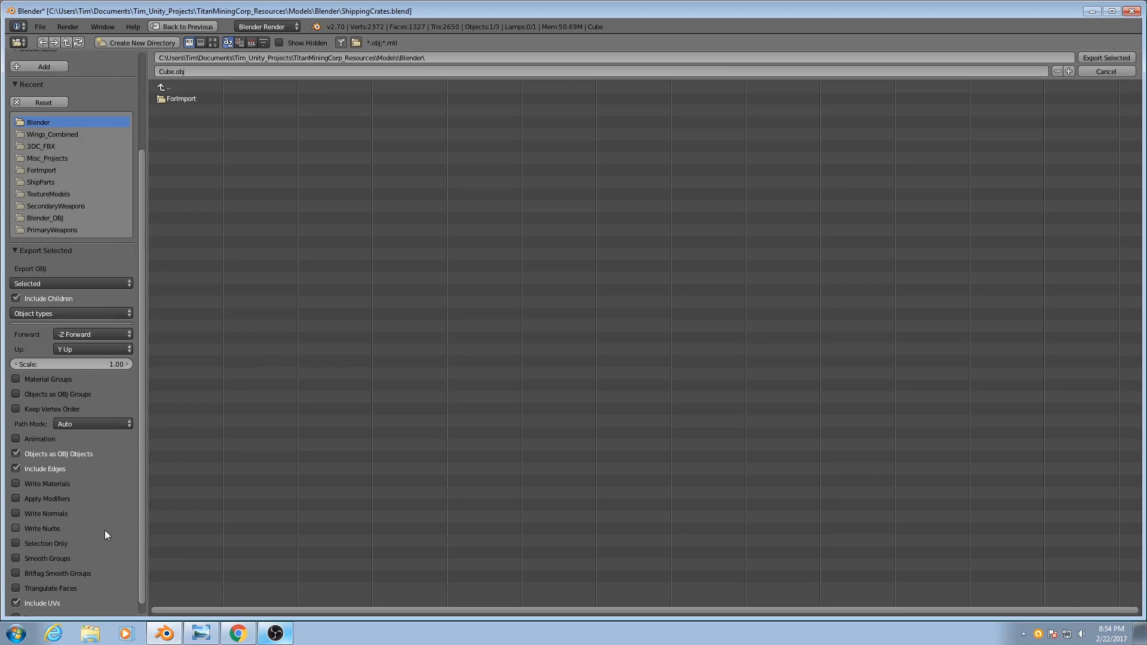
left_click(16, 560)
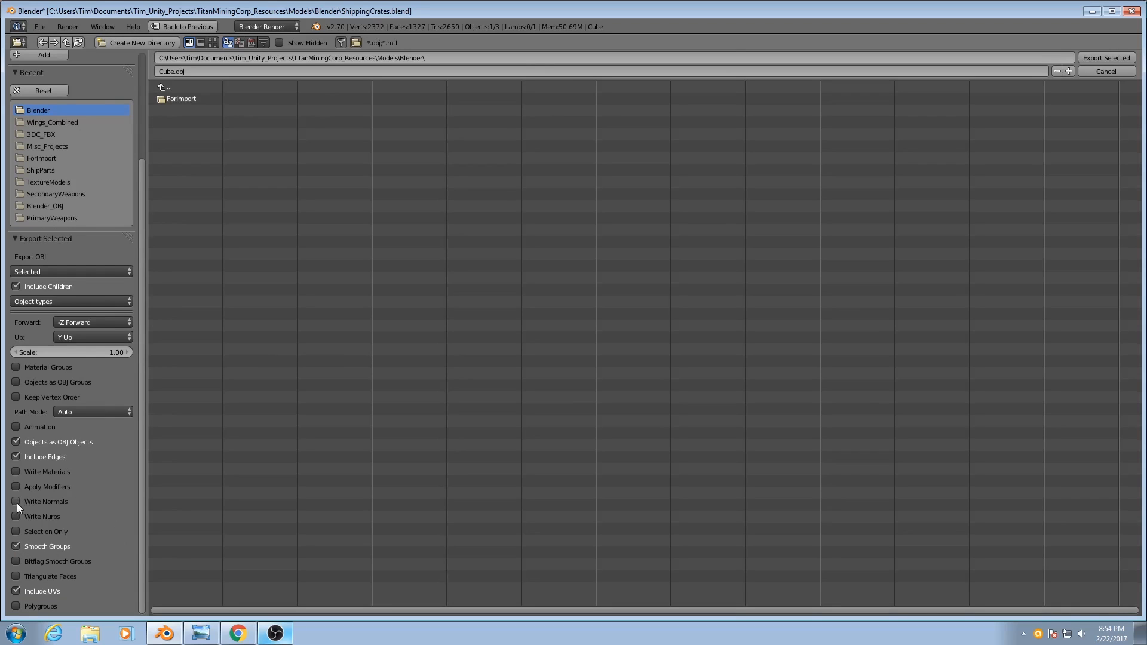
left_click(16, 502)
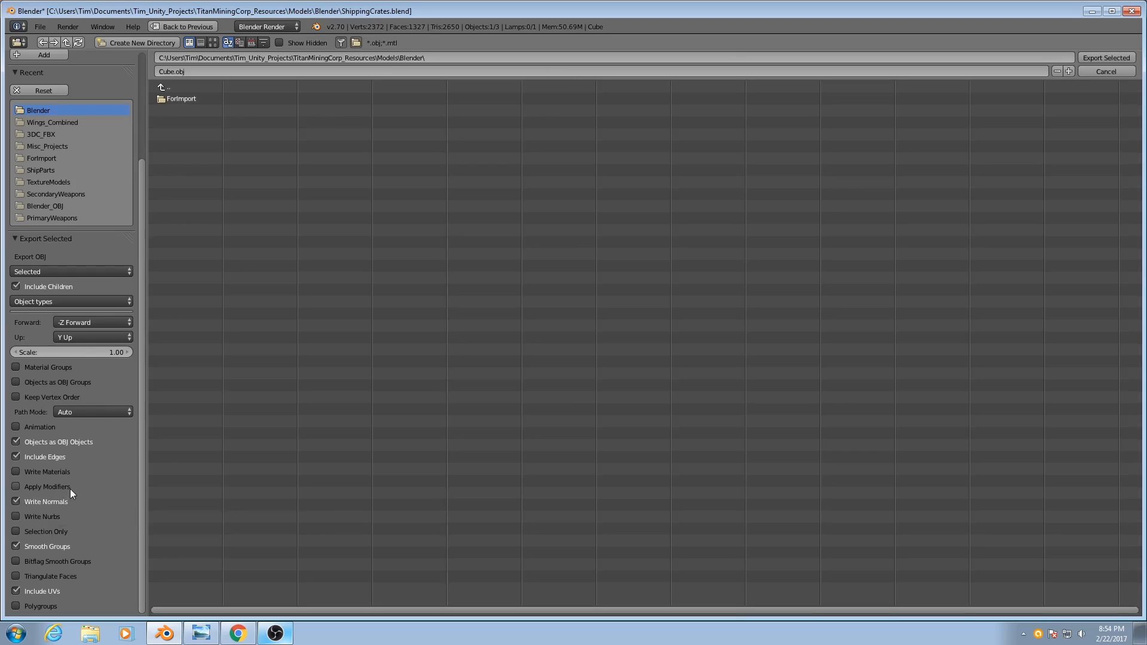
mouse_move(156, 428)
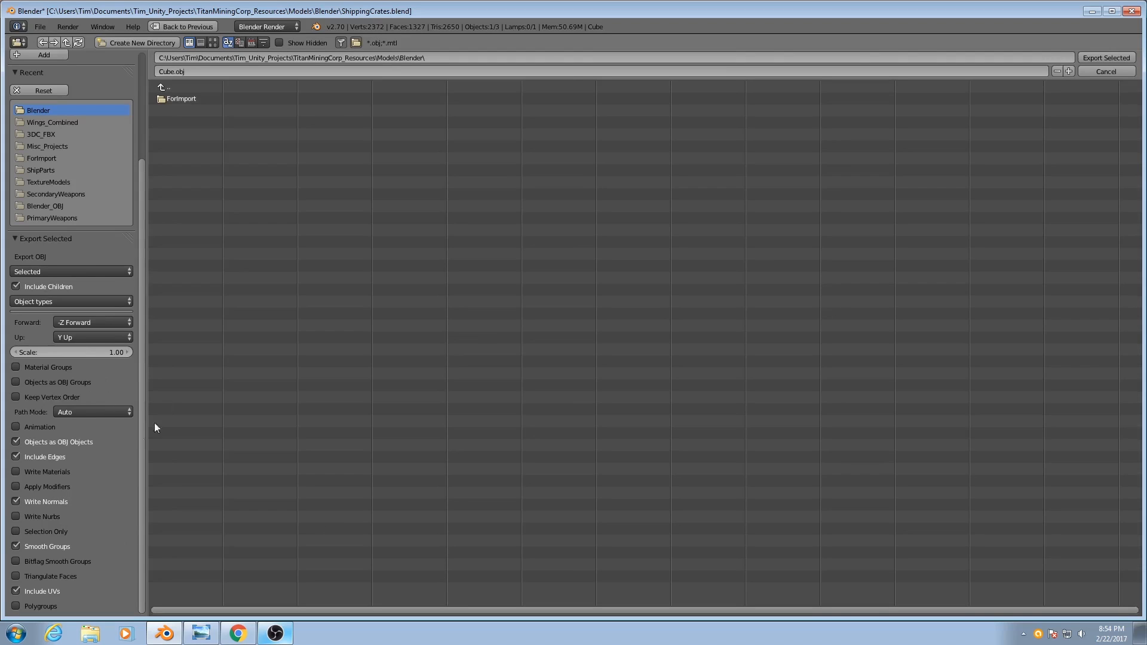
mouse_move(40, 505)
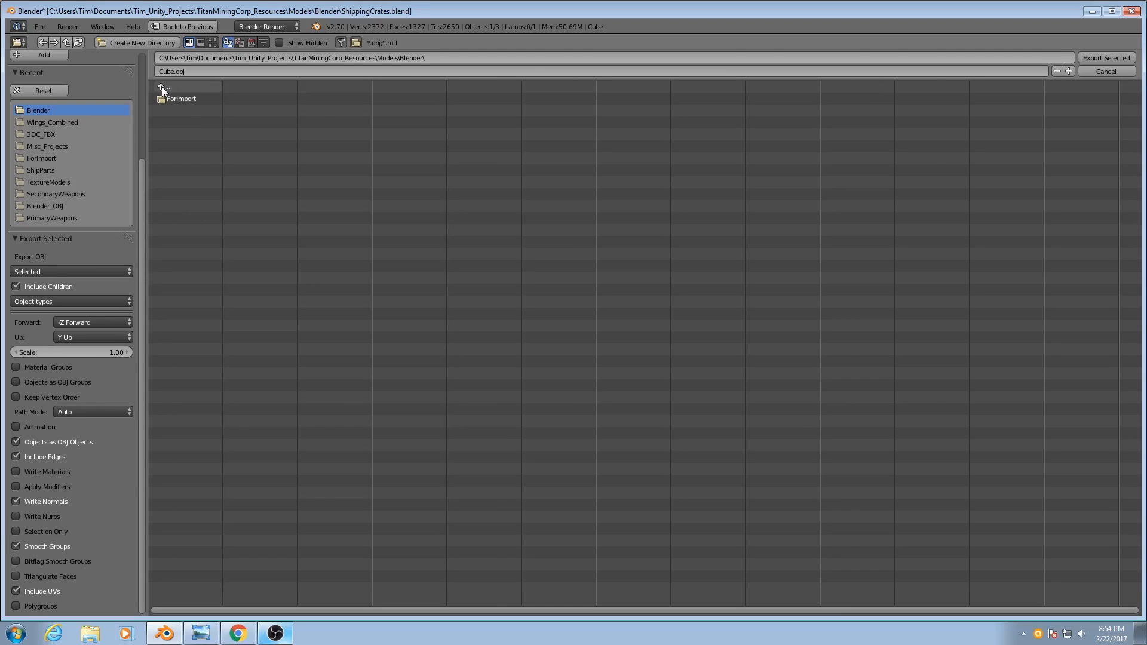
Export the container as ShippingContainer.obj into the Models/TextureModels folder
double_click(165, 90)
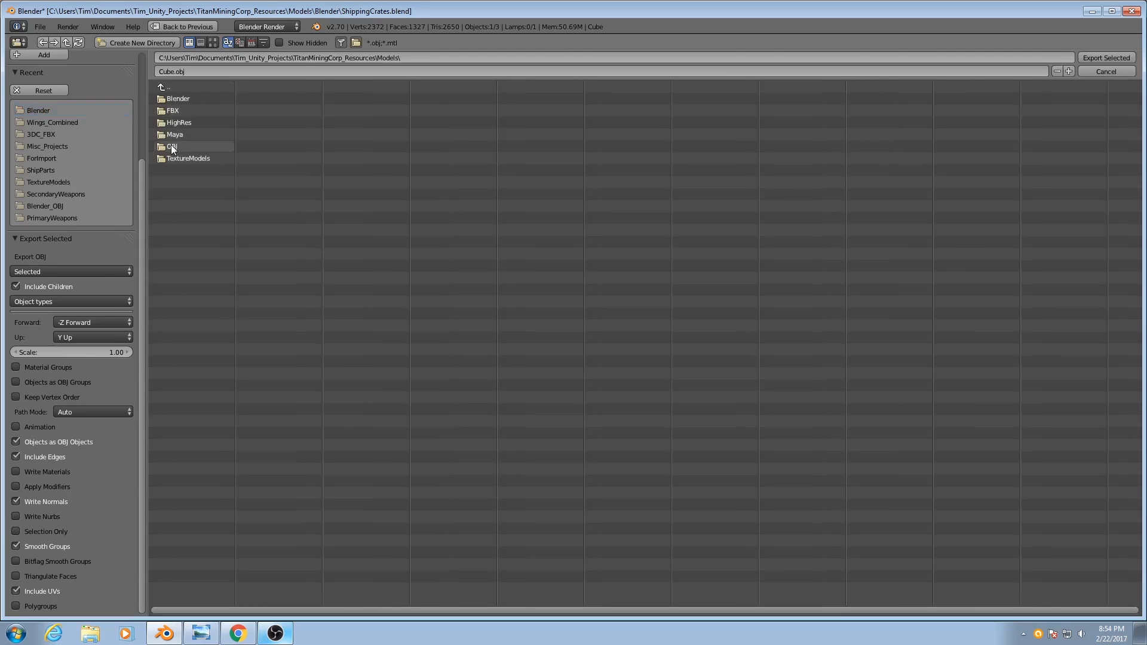
double_click(173, 146)
type("ShippingContainer")
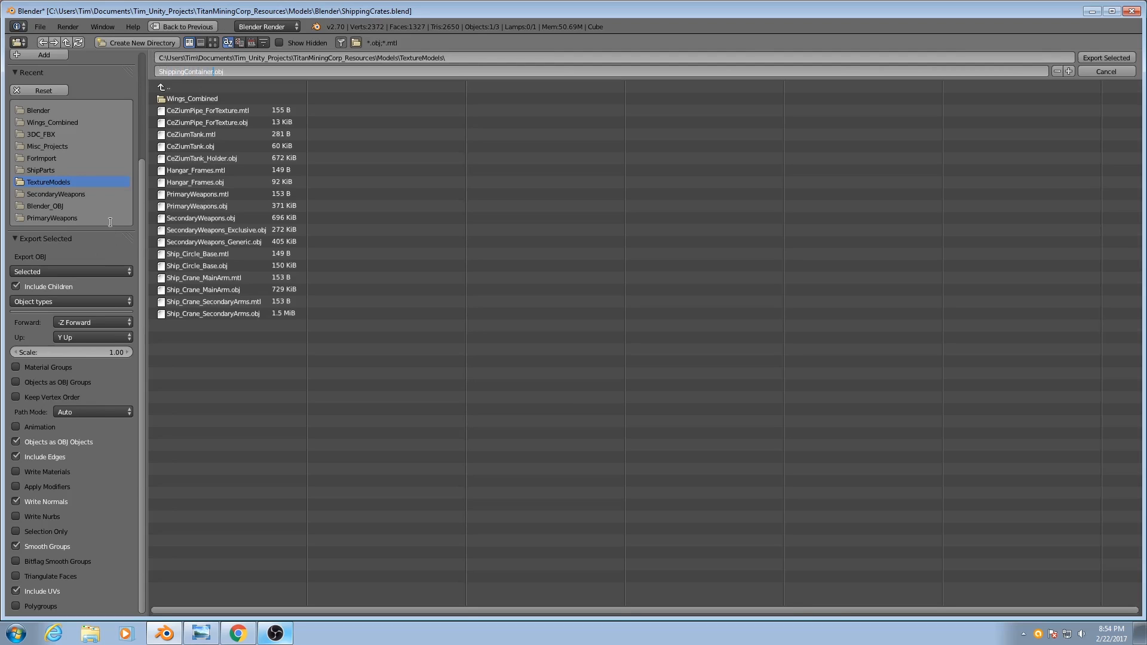
left_click(1113, 71)
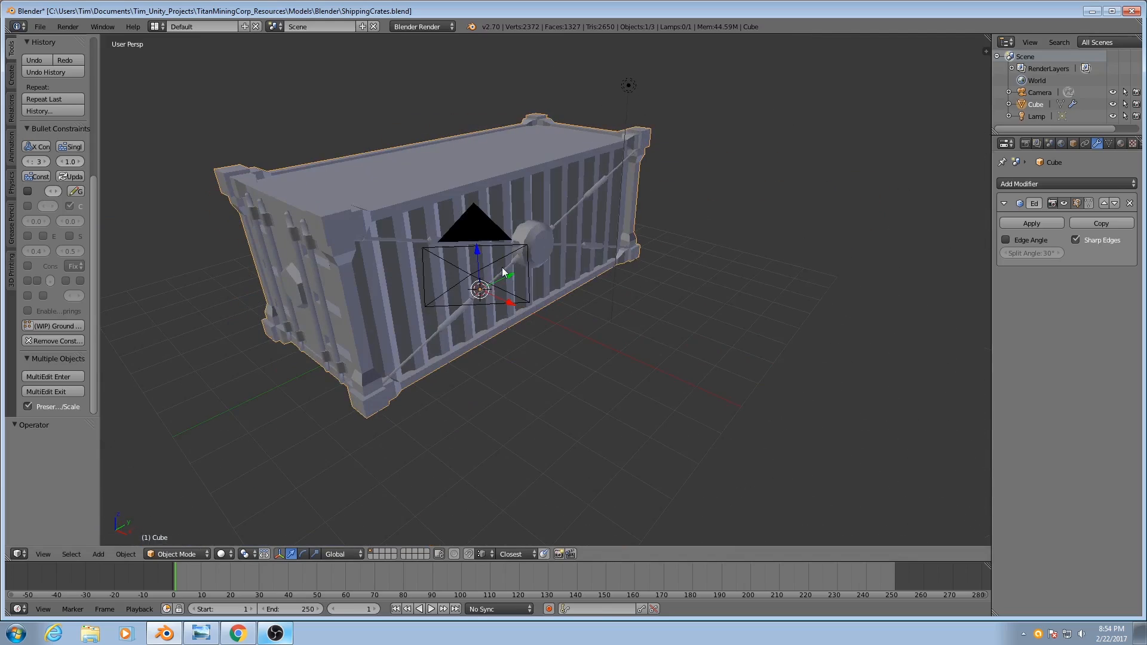
left_click_drag(503, 272, 550, 313)
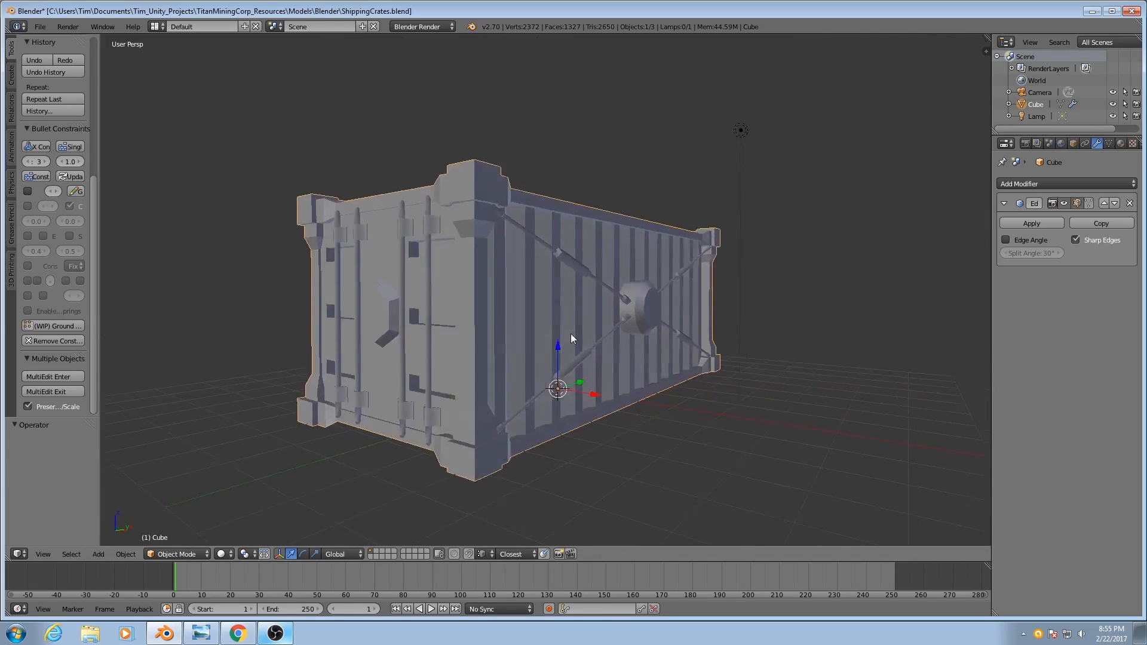
left_click_drag(571, 337, 431, 364)
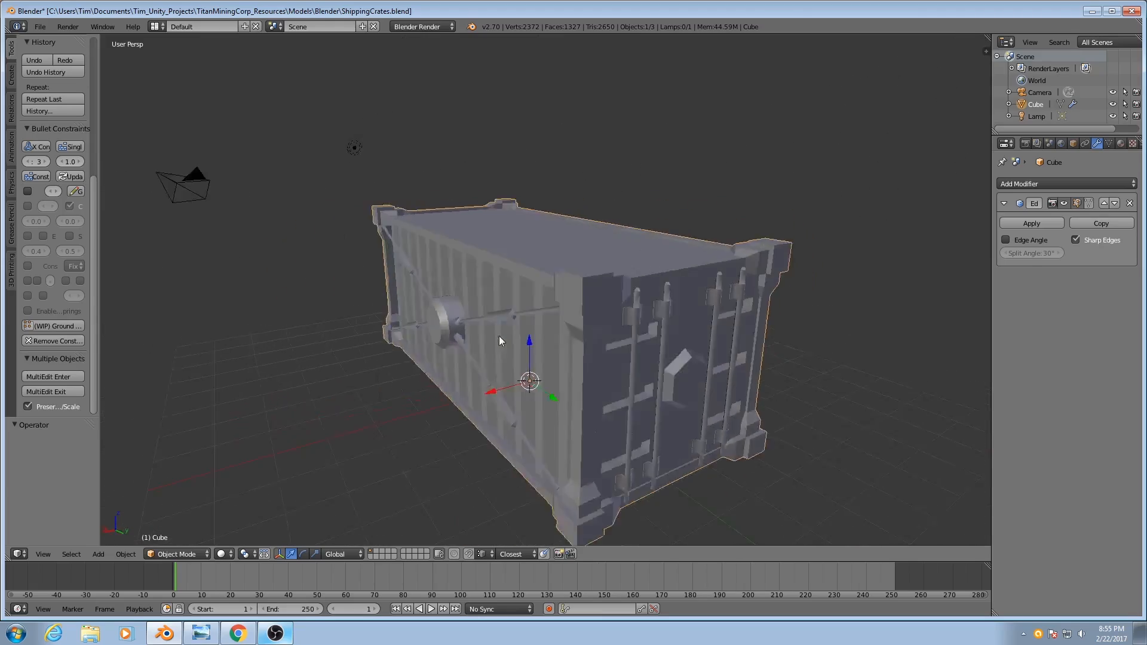
left_click_drag(501, 340, 673, 314)
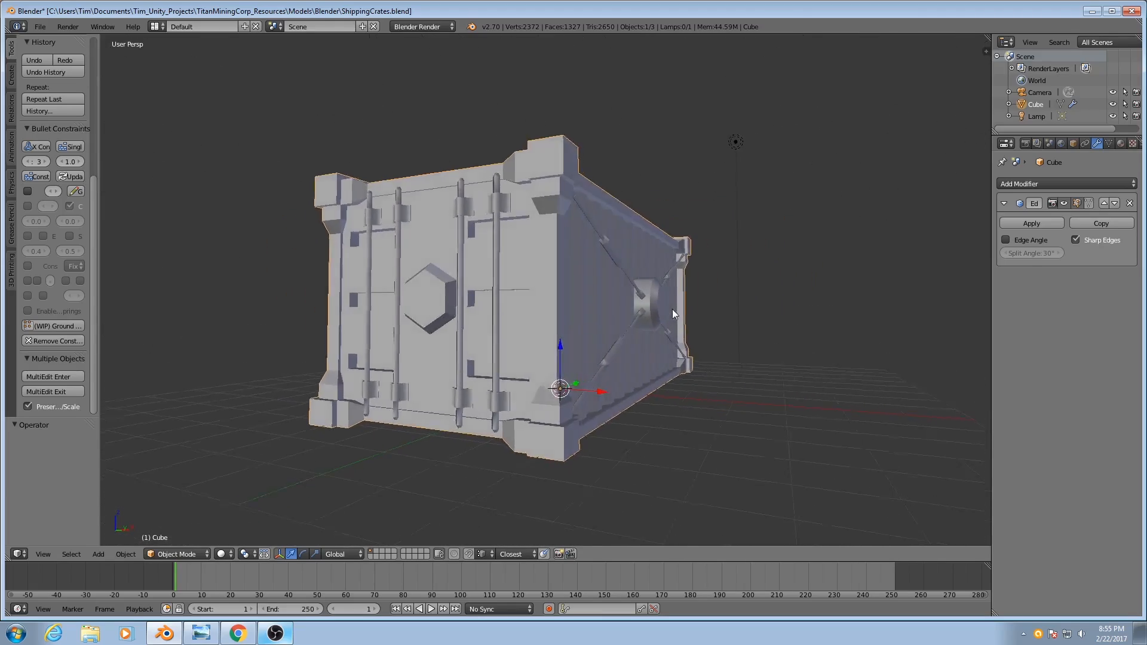
left_click_drag(672, 314, 607, 333)
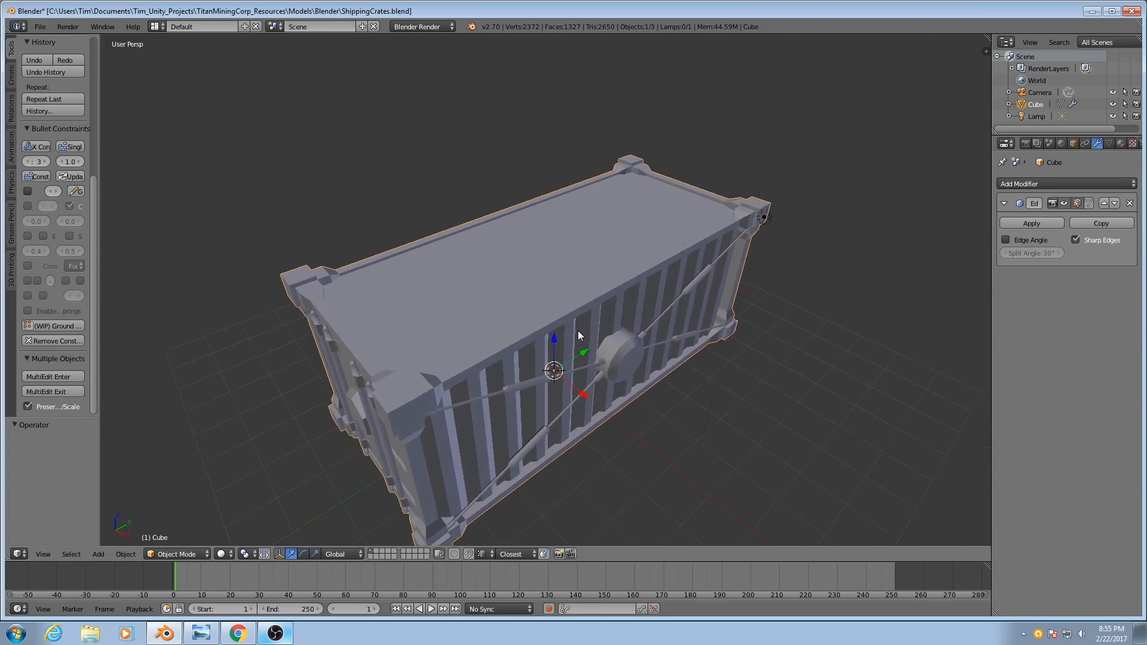
left_click_drag(579, 336, 483, 337)
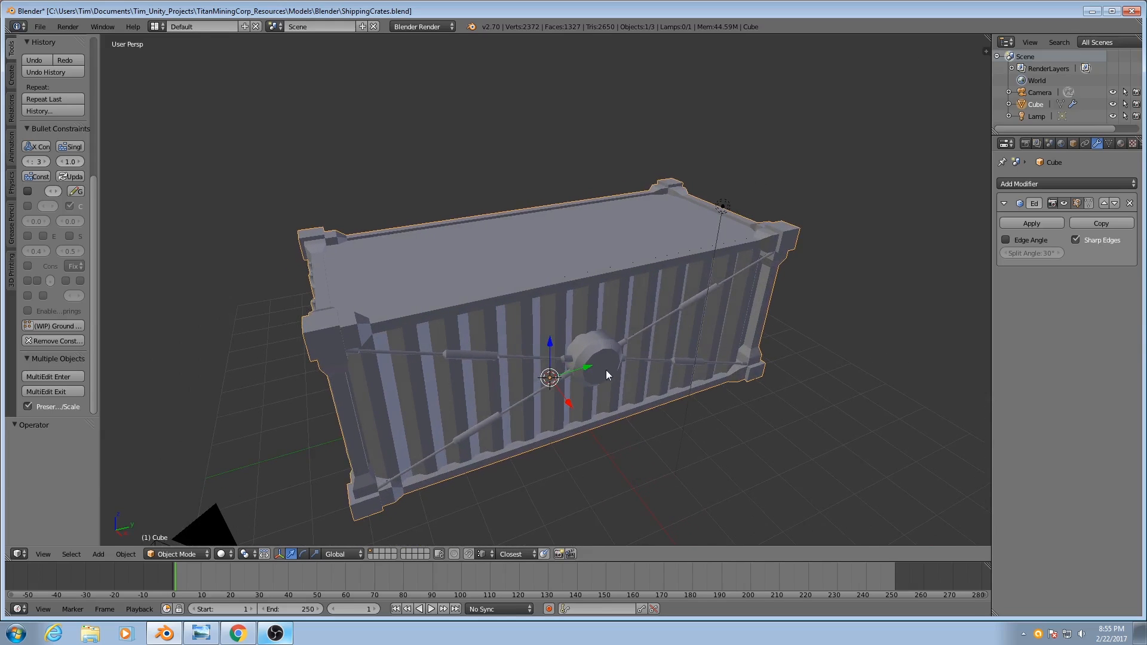
mouse_move(570, 385)
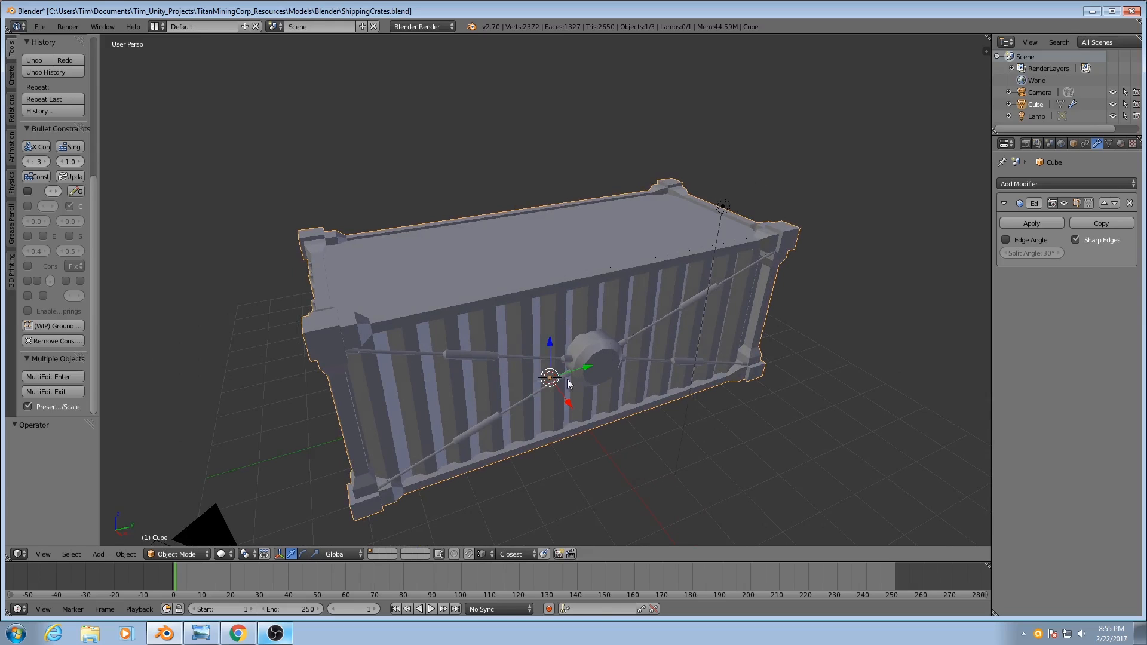
left_click_drag(571, 384, 593, 417)
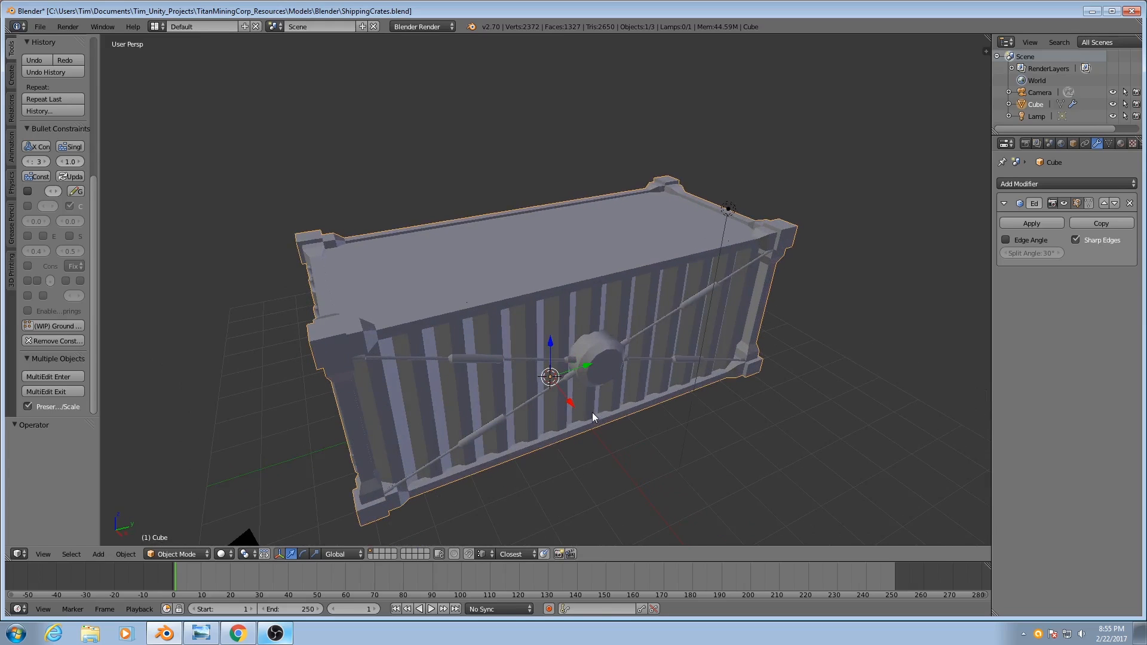